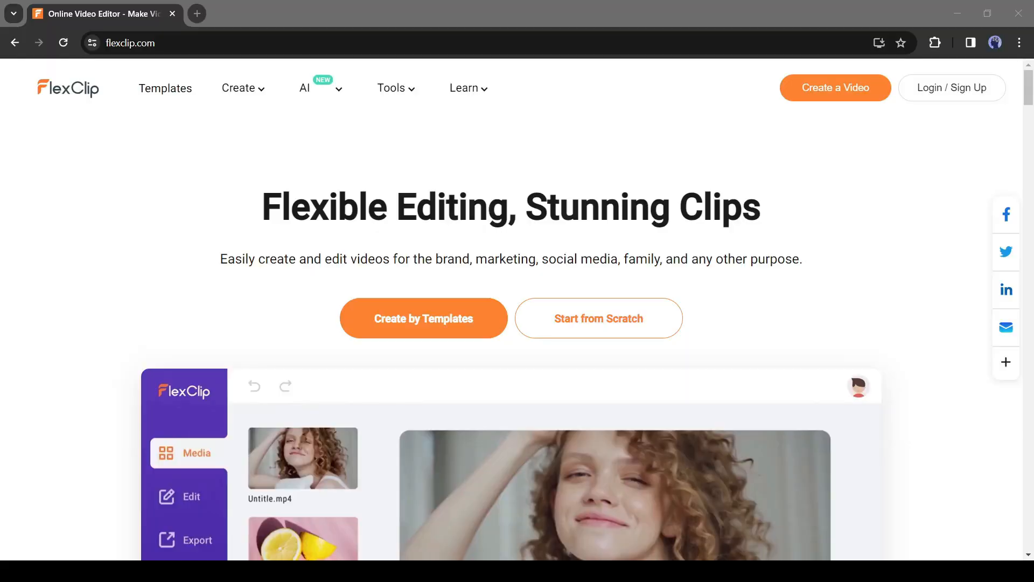
Log in on flexclip.com to reach the dashboard of recent projects and templates.
scroll(down, 3)
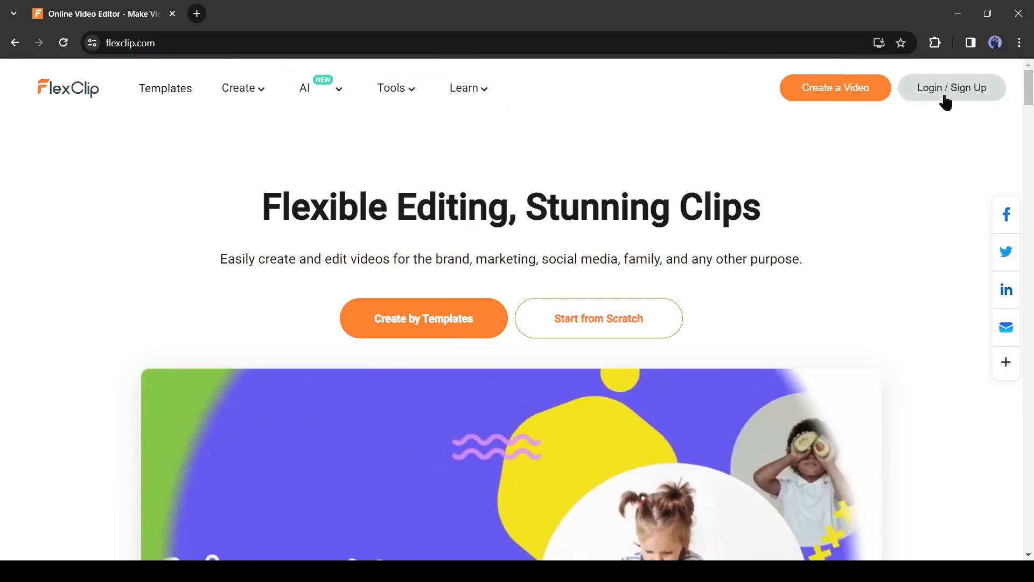
click(951, 87)
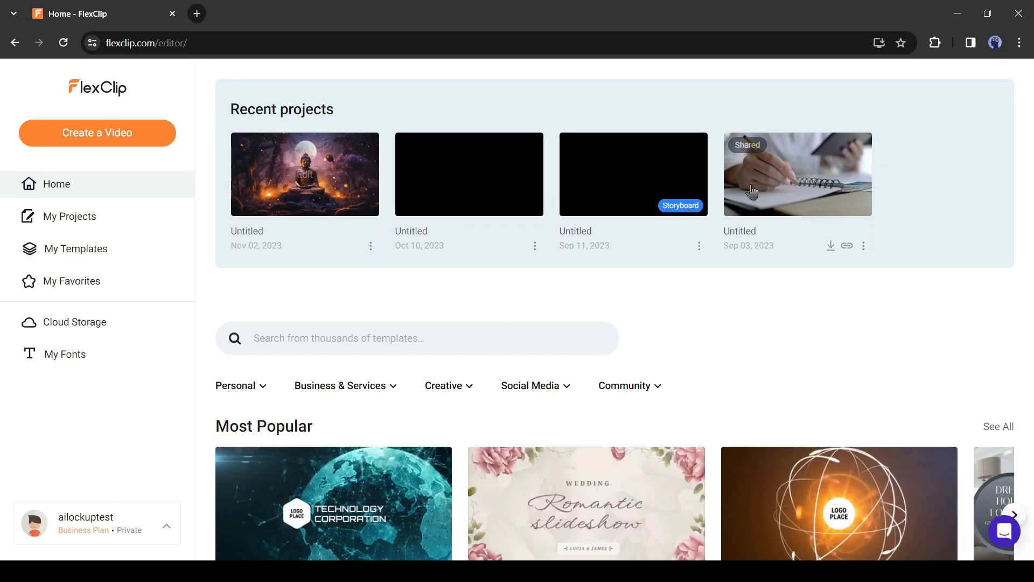
scroll(down, 3)
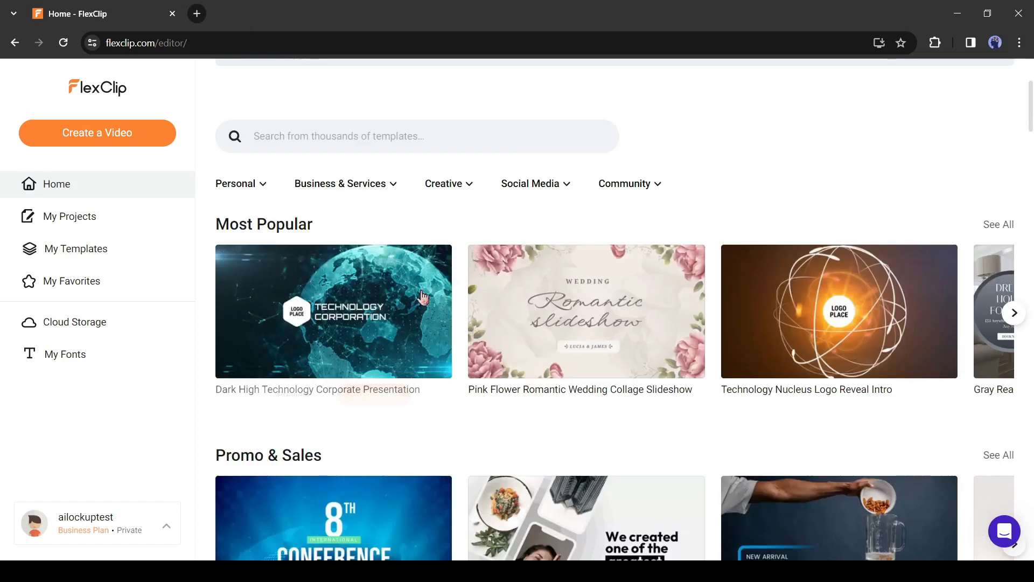
scroll(down, 3)
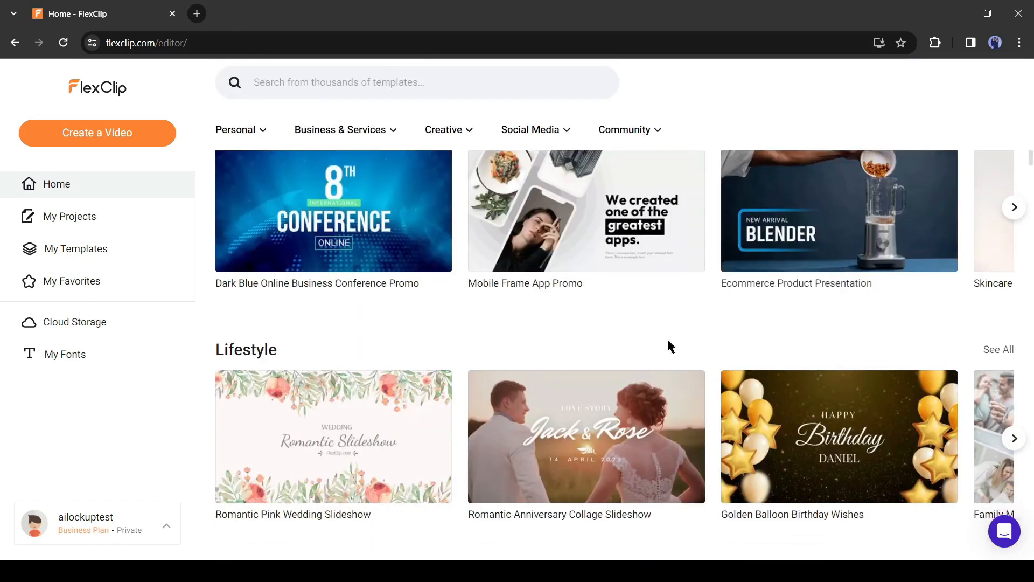
scroll(down, 3)
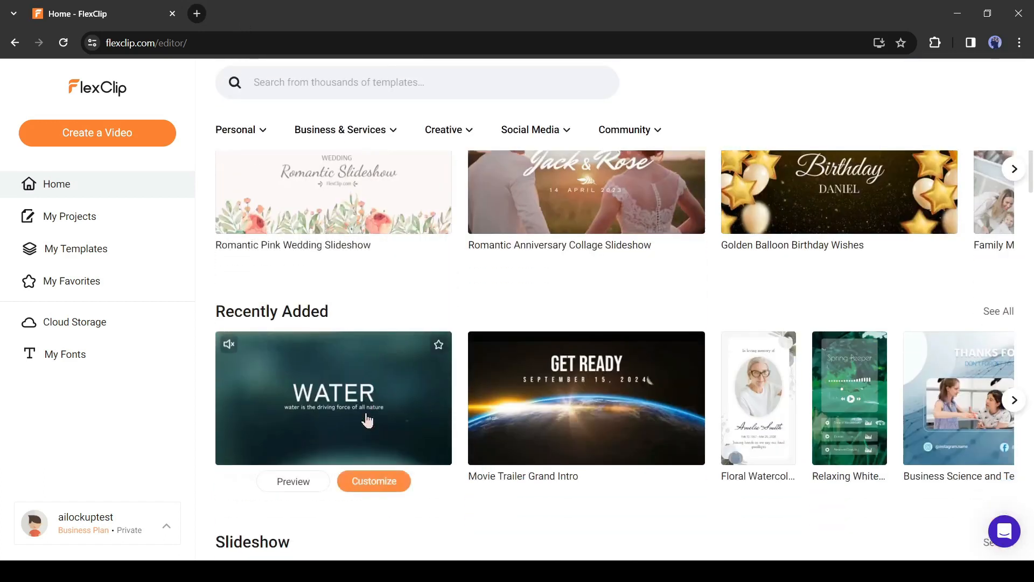
scroll(down, 3)
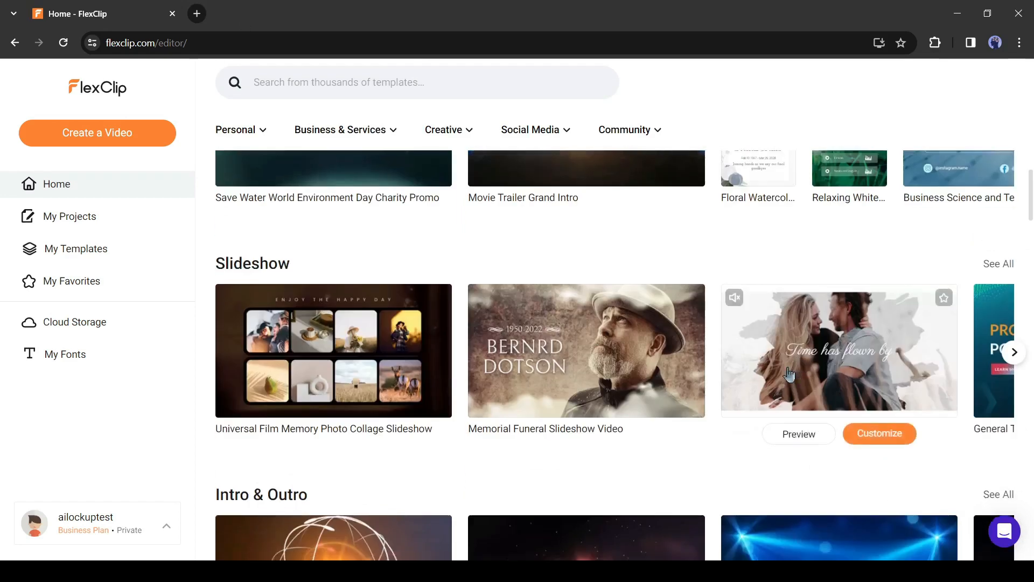
scroll(down, 3)
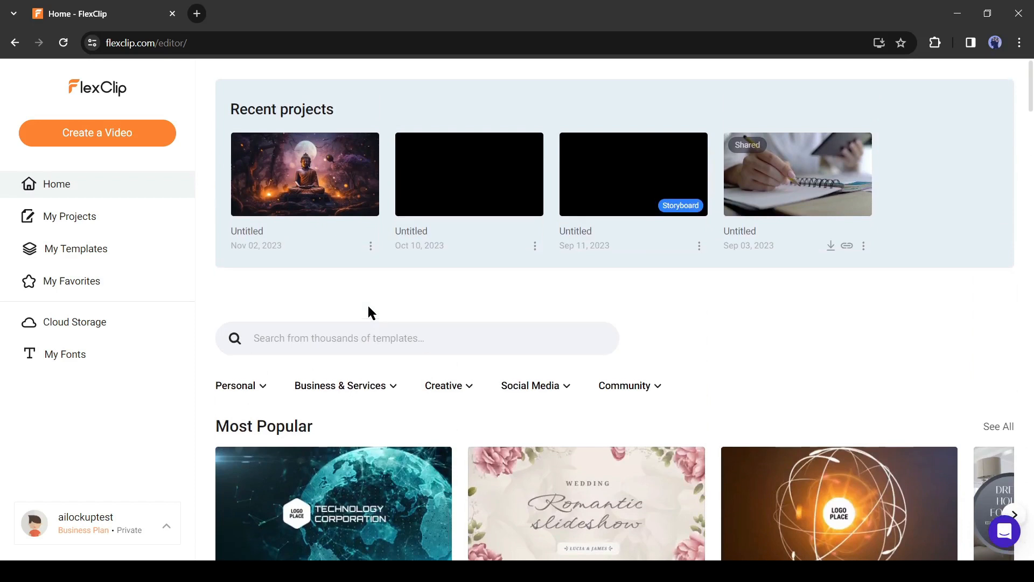
Browse My Projects and My Templates, ending on Cloud Storage with two stored files.
click(69, 216)
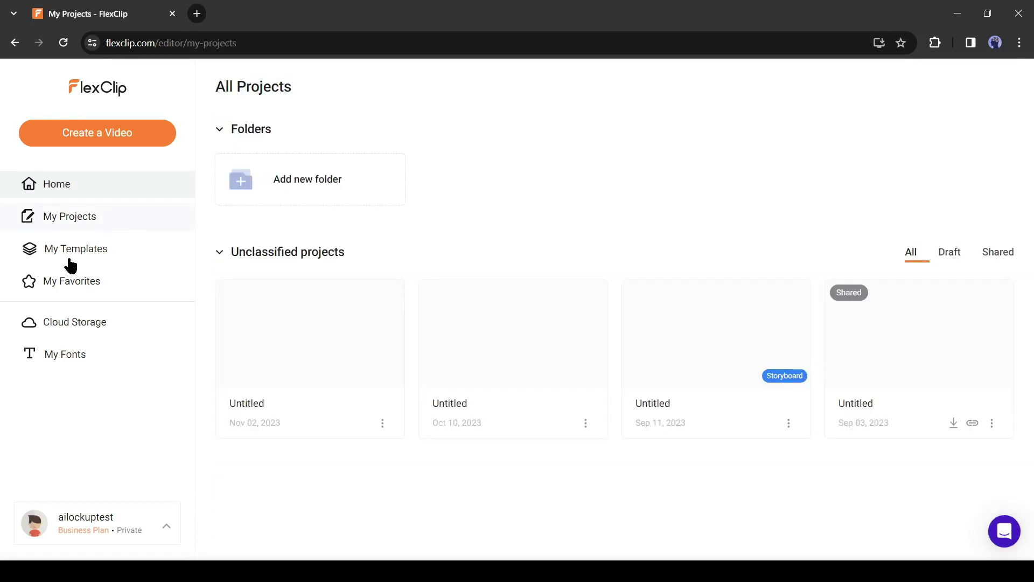
click(76, 249)
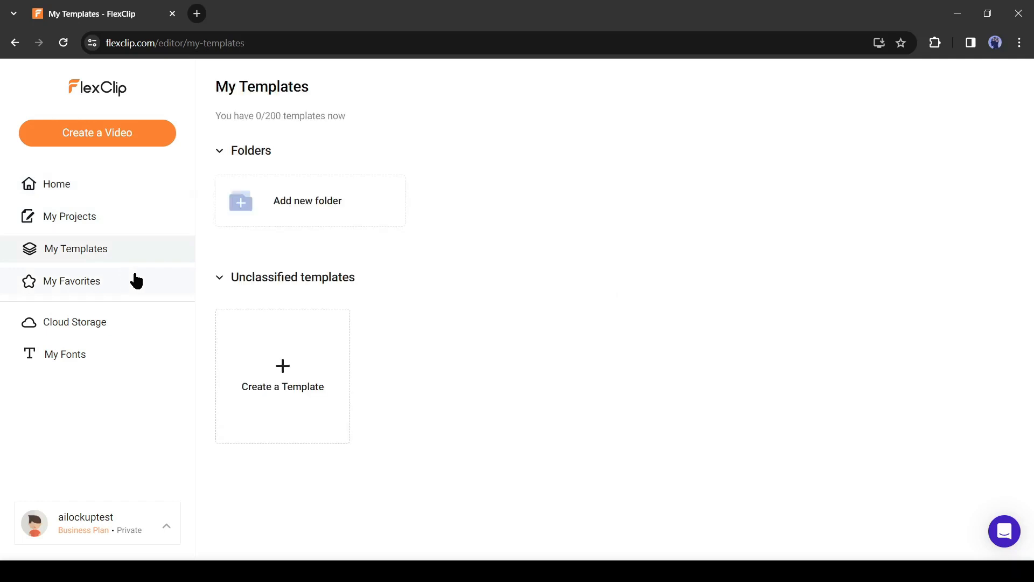
click(75, 322)
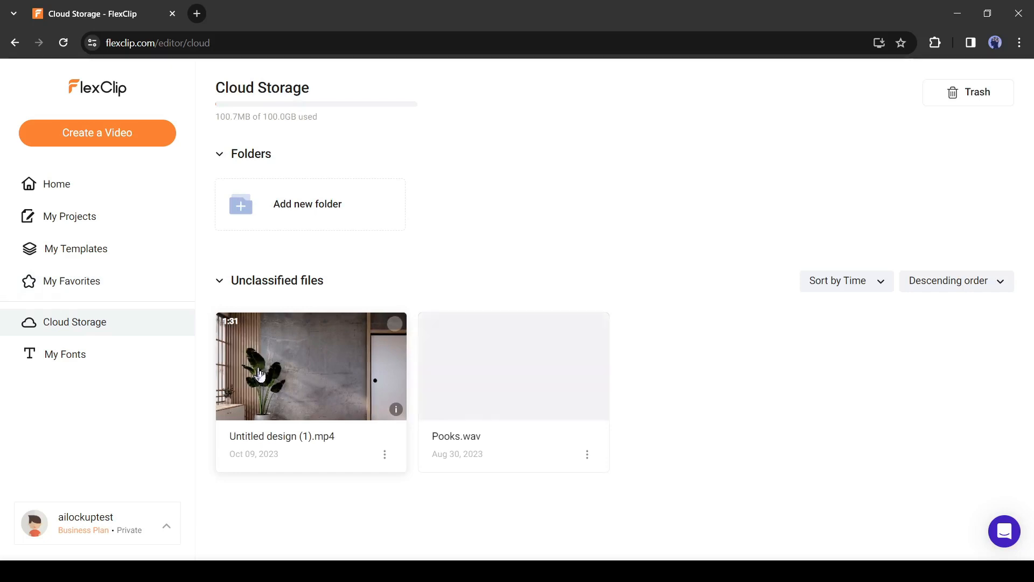
mouse_move(351, 191)
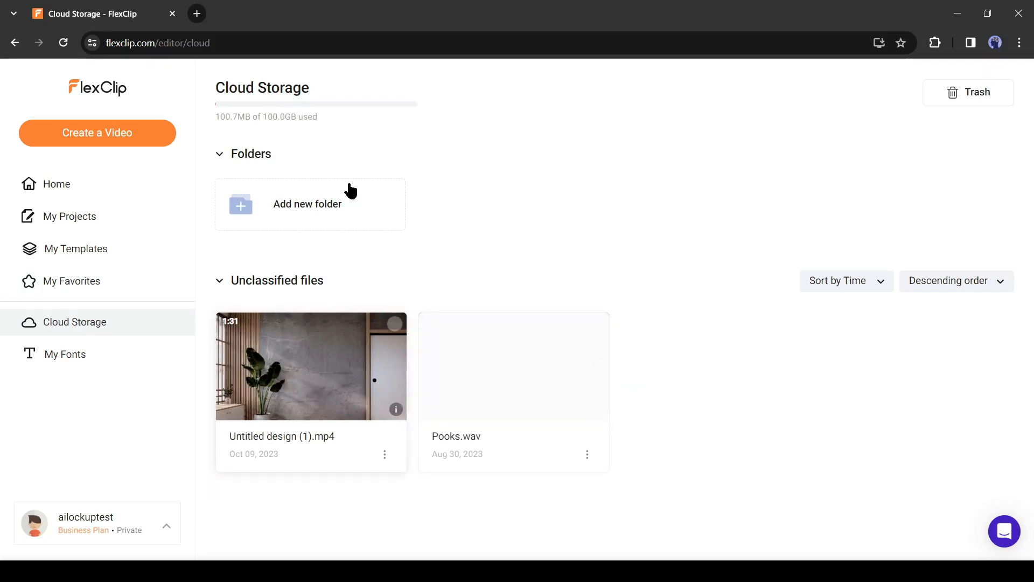
mouse_move(53, 167)
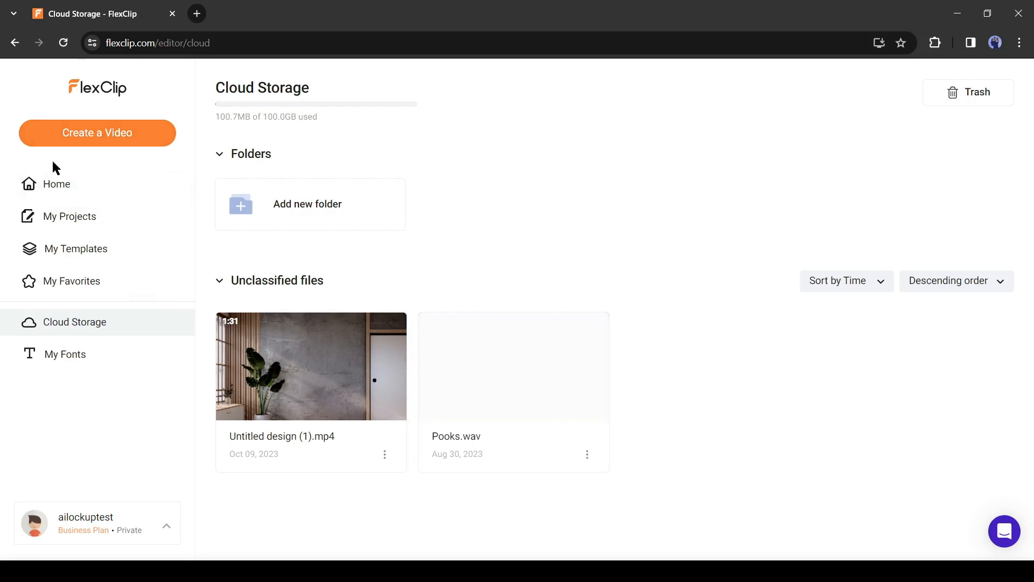
mouse_move(119, 392)
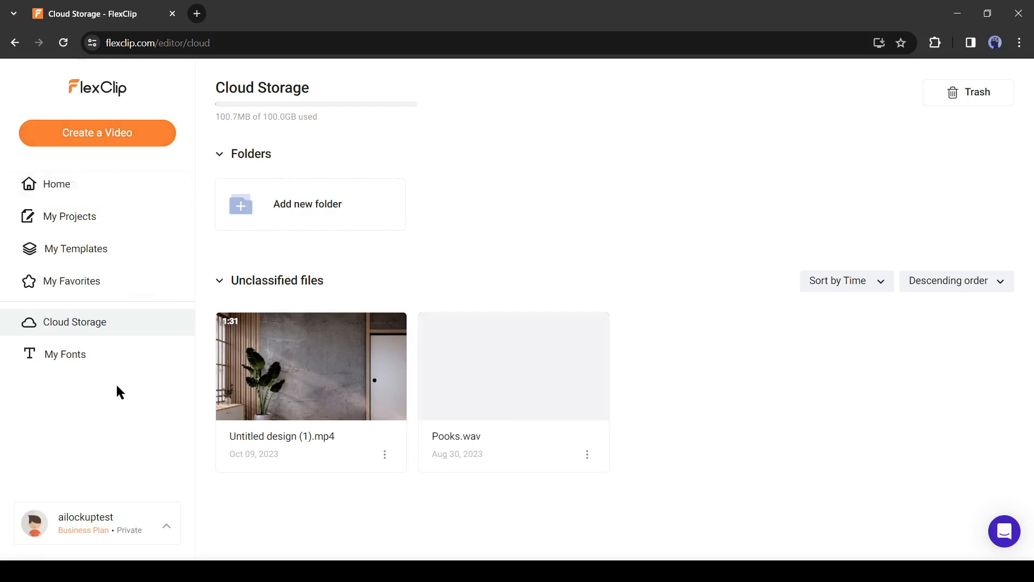
Create a new 21:9 video project in Timeline Mode after trying 9:16 and Storyboard Mode.
click(98, 133)
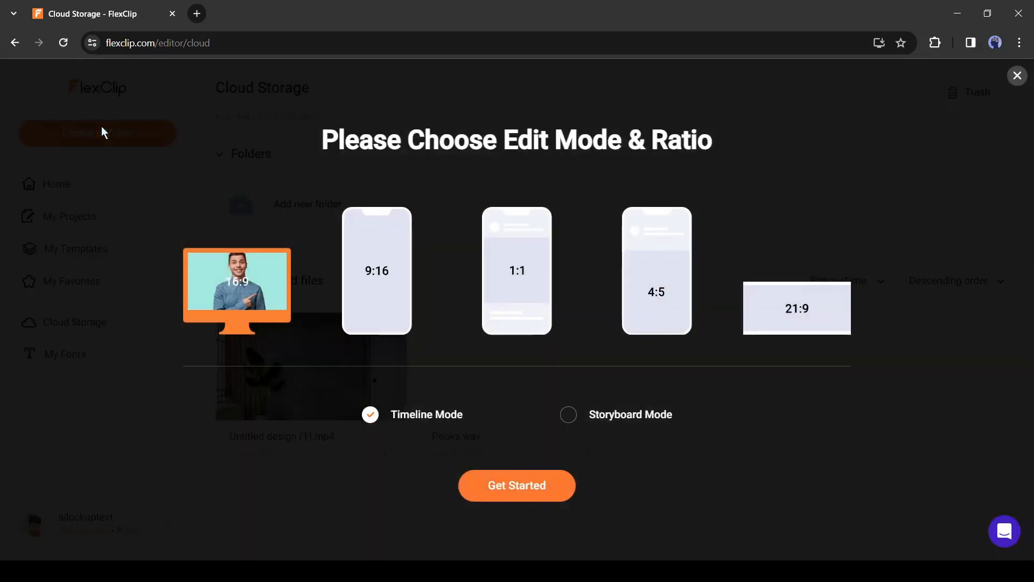
mouse_move(226, 166)
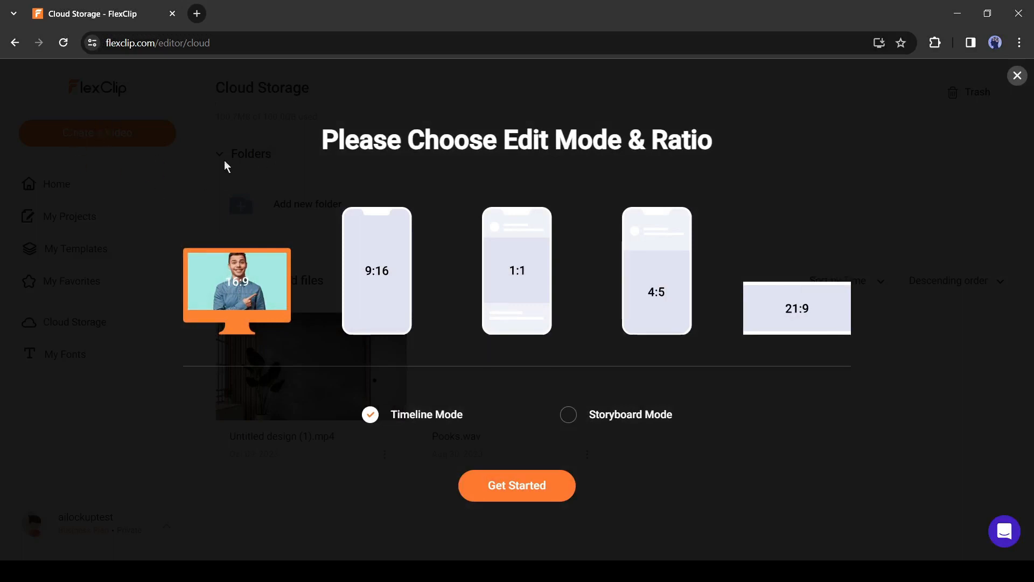
click(377, 270)
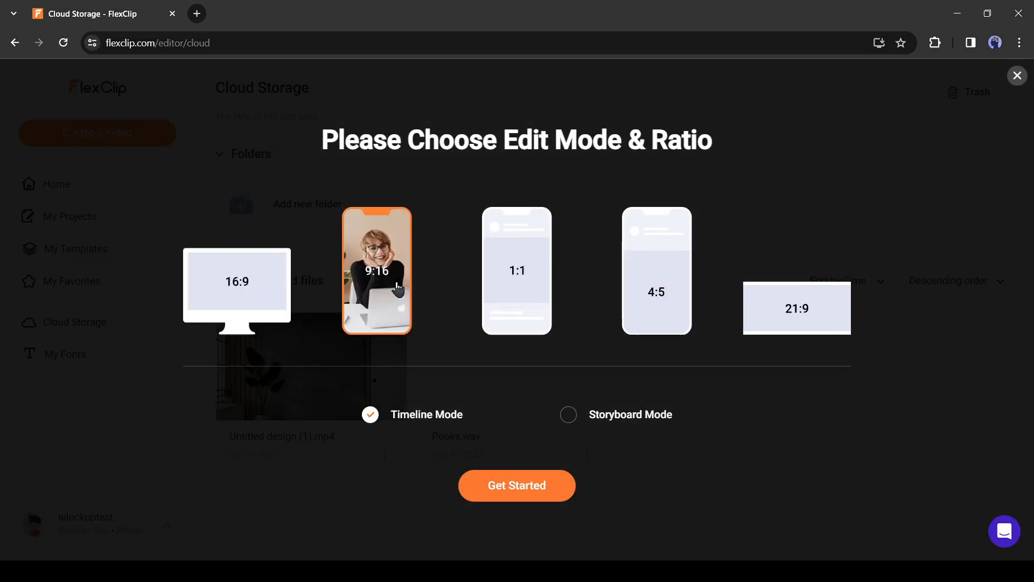
click(517, 271)
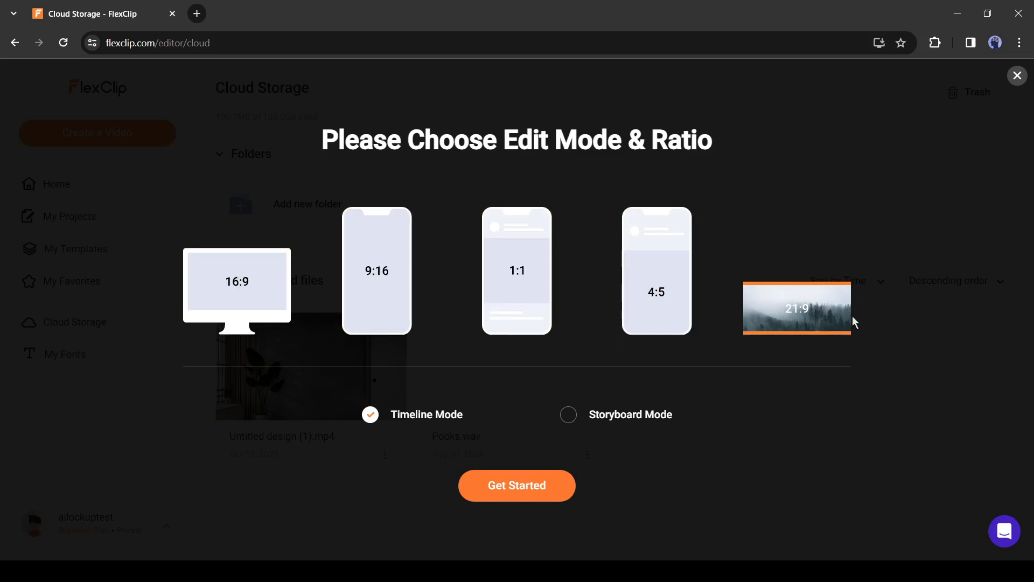
mouse_move(436, 415)
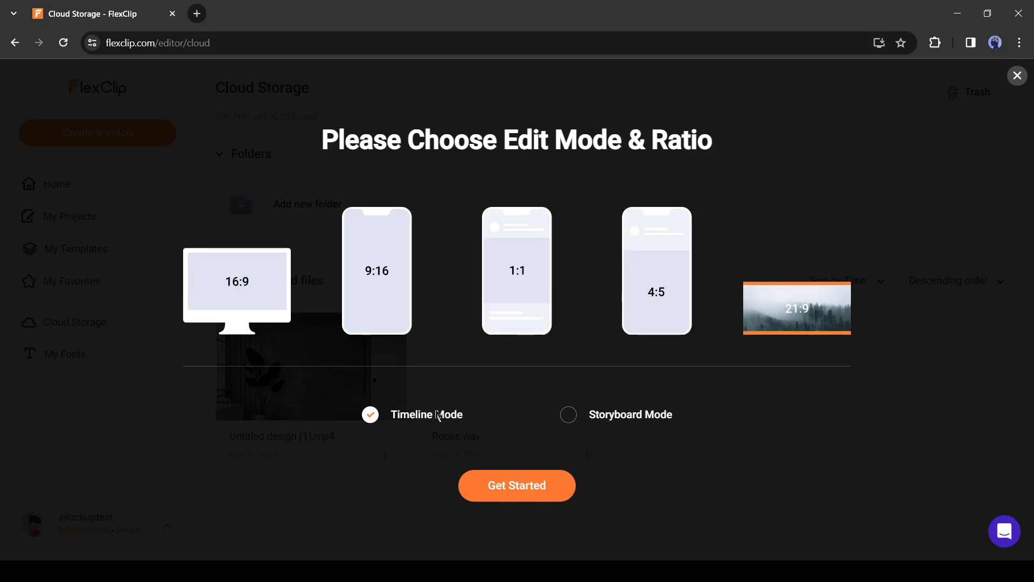
click(568, 414)
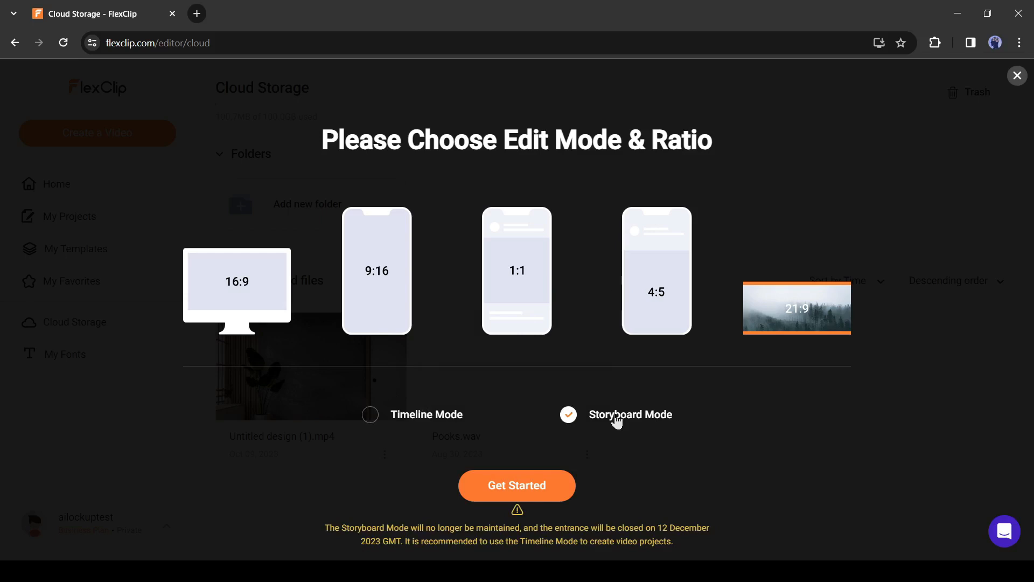
mouse_move(602, 418)
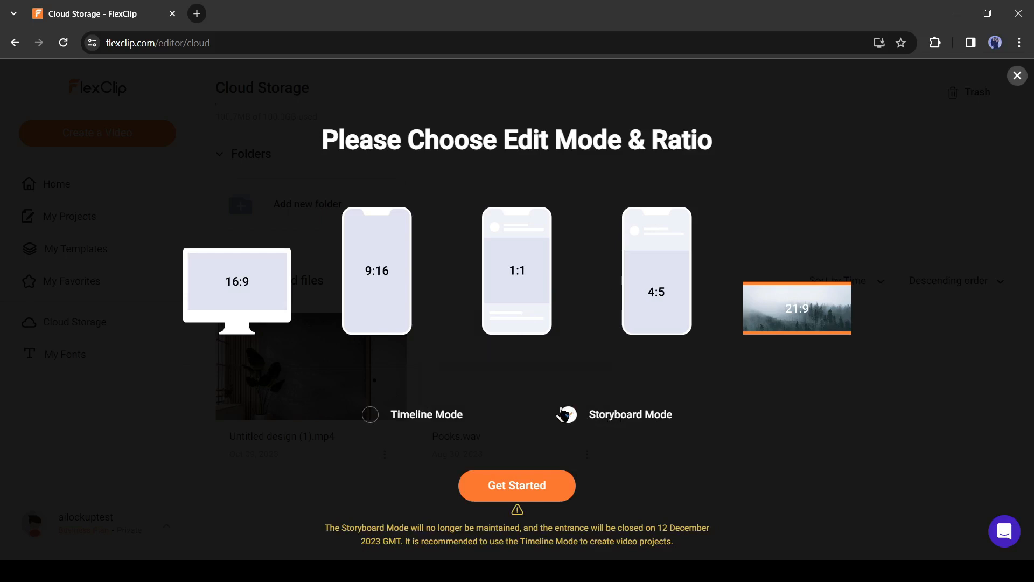
click(568, 414)
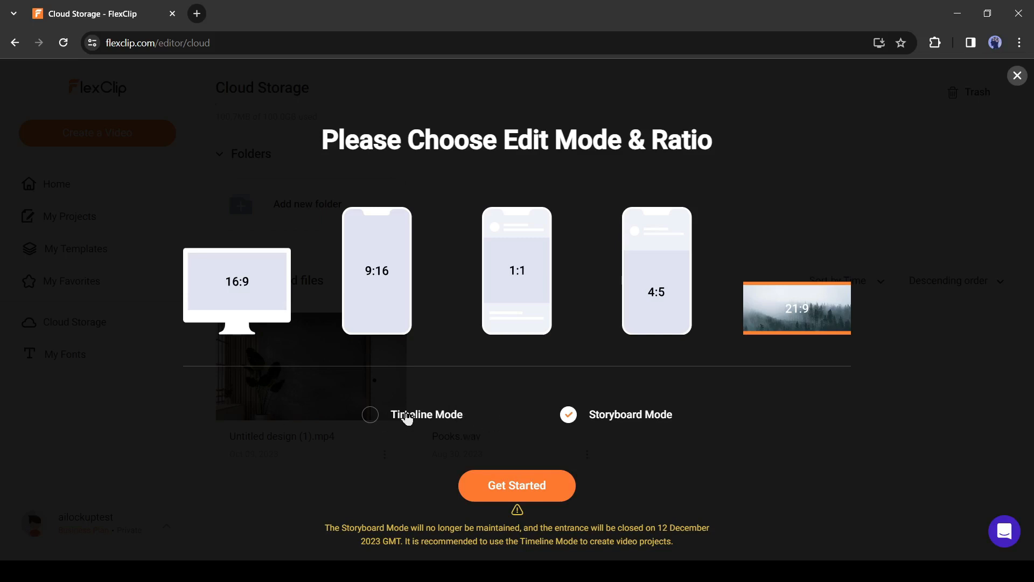
click(370, 414)
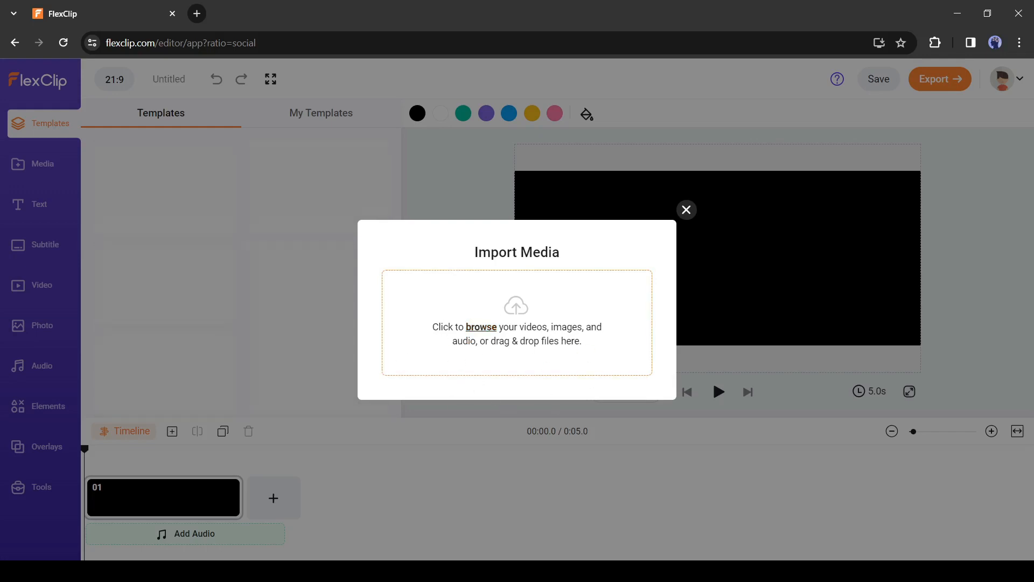
mouse_move(619, 376)
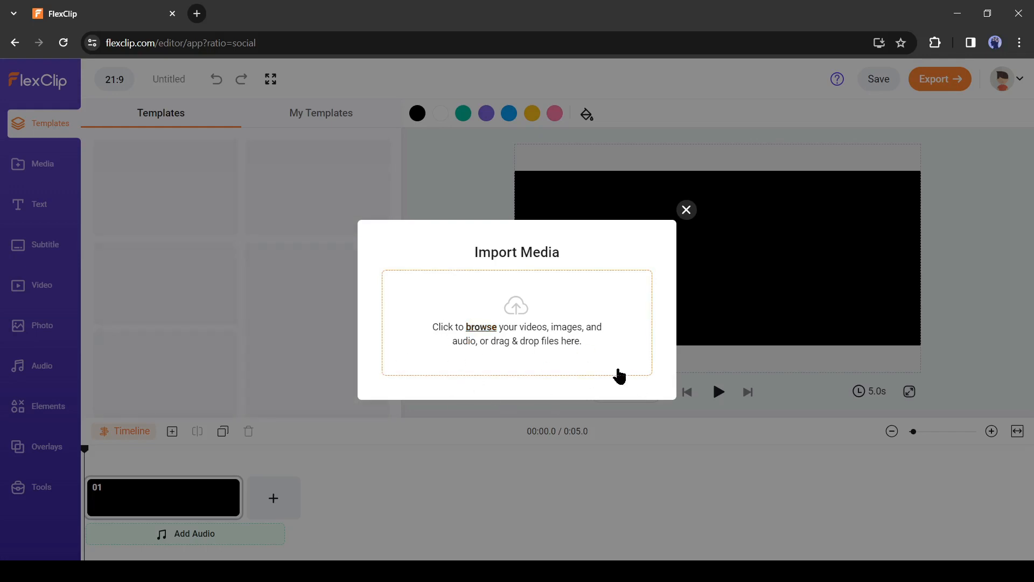
mouse_move(575, 321)
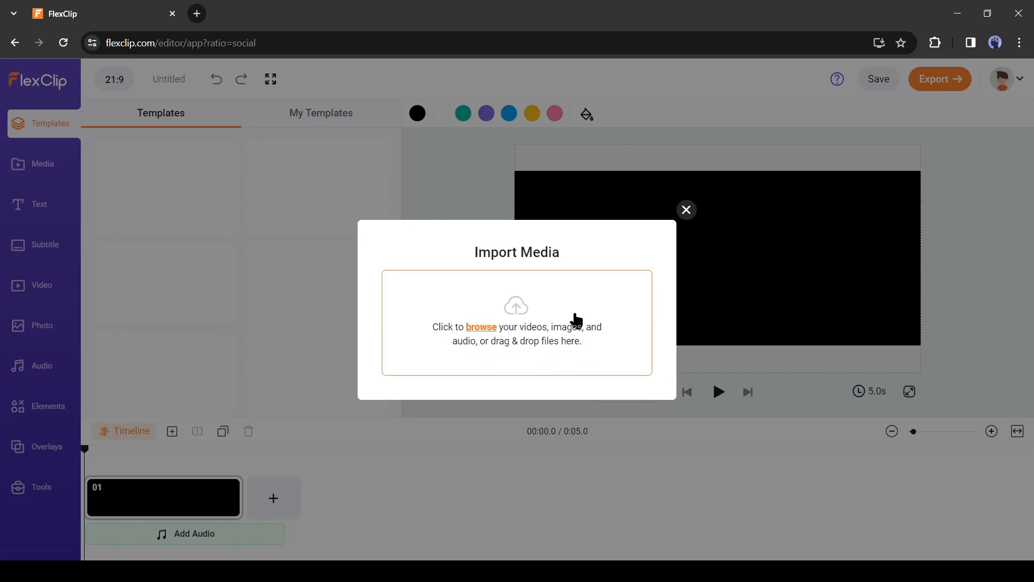
mouse_move(686, 247)
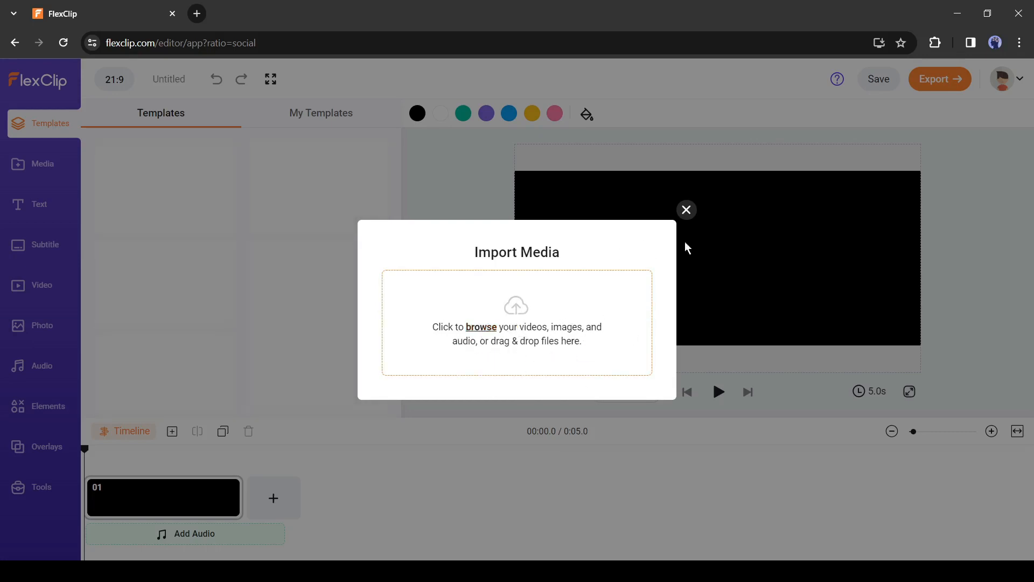
Close the Import Media dialog, leaving the blank 21:9 scene.
click(686, 210)
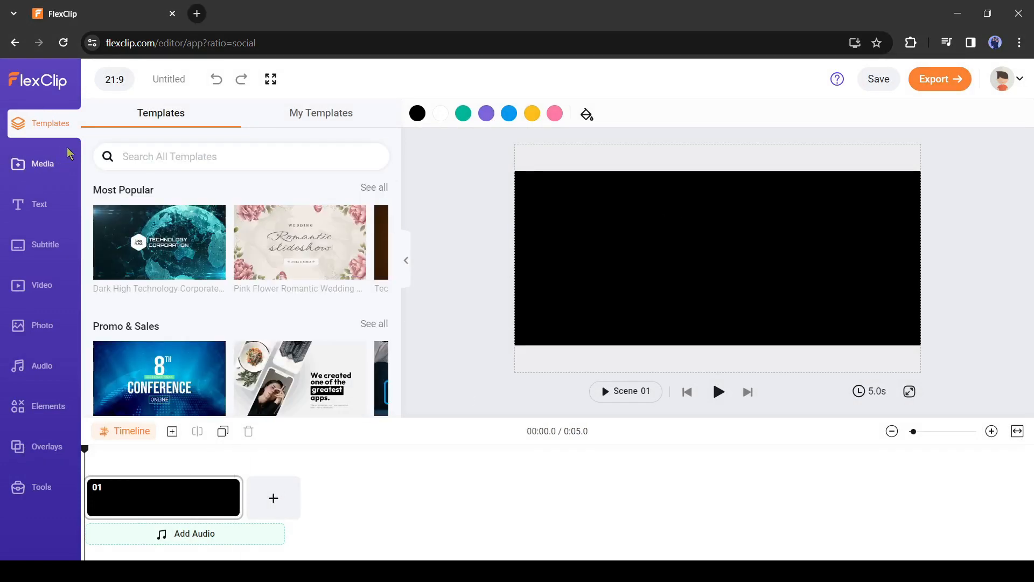
Scroll the Templates panel, then show the empty Project media upload area.
scroll(down, 3)
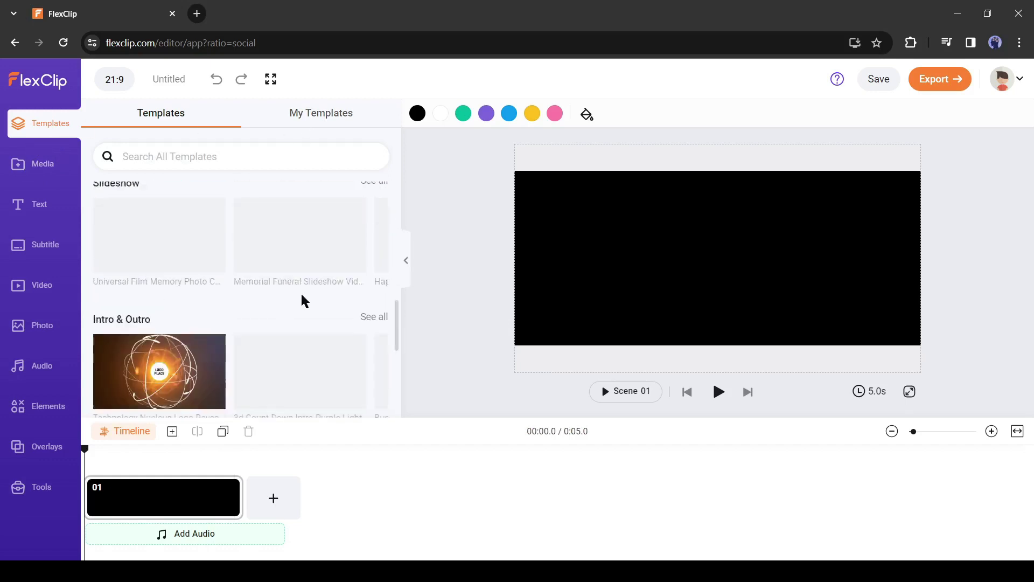
scroll(down, 3)
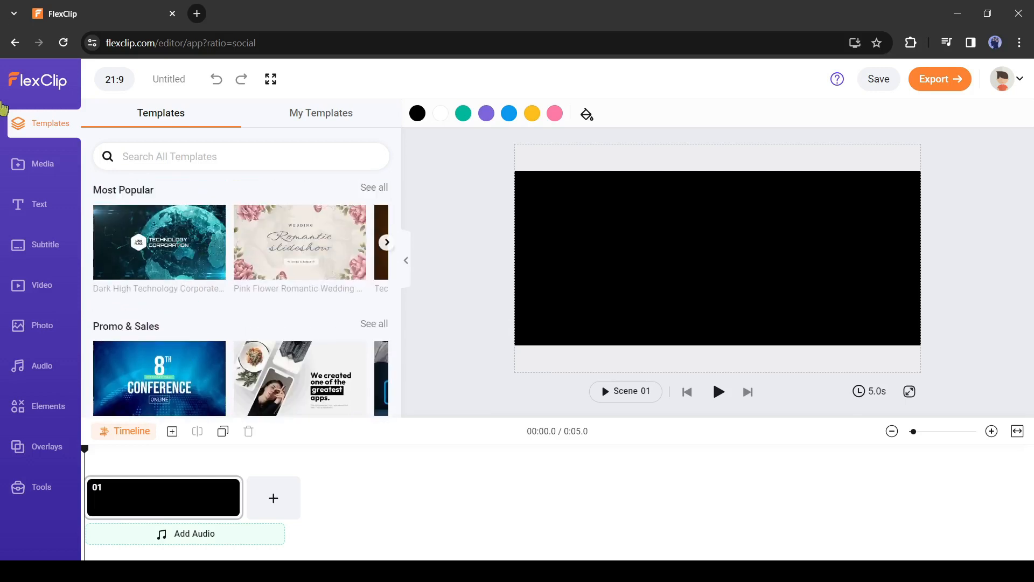
click(42, 164)
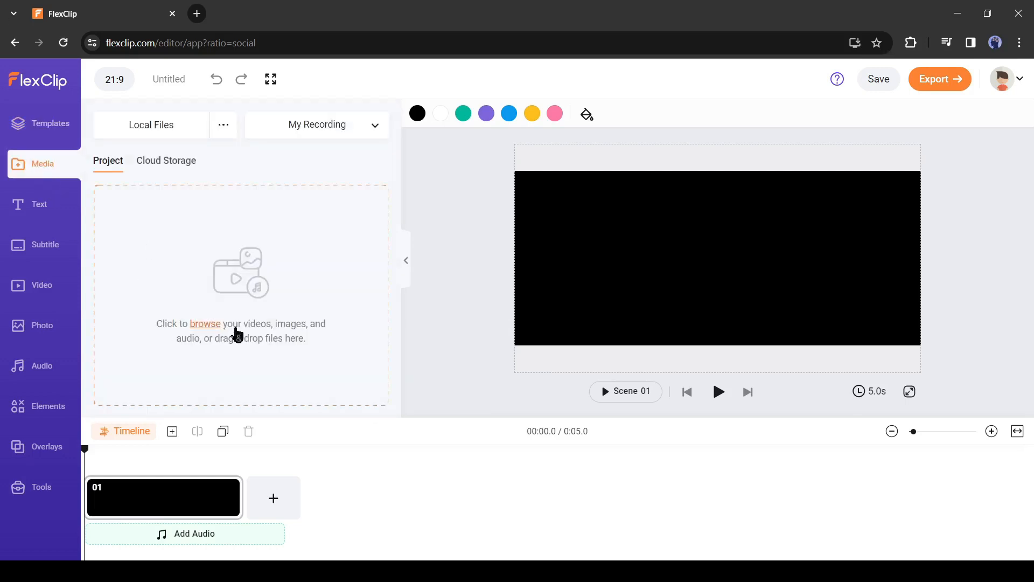
mouse_move(30, 198)
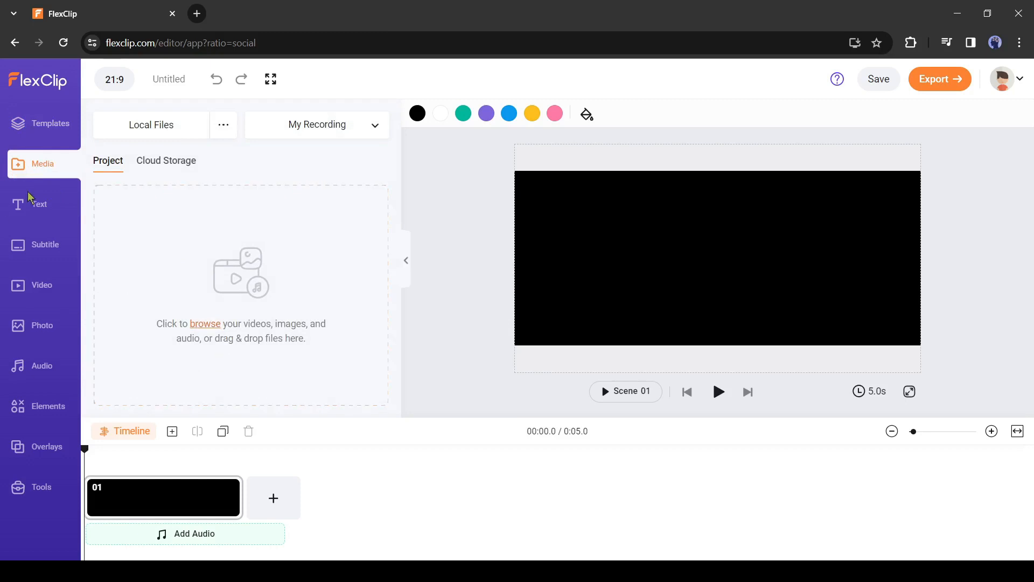
mouse_move(31, 208)
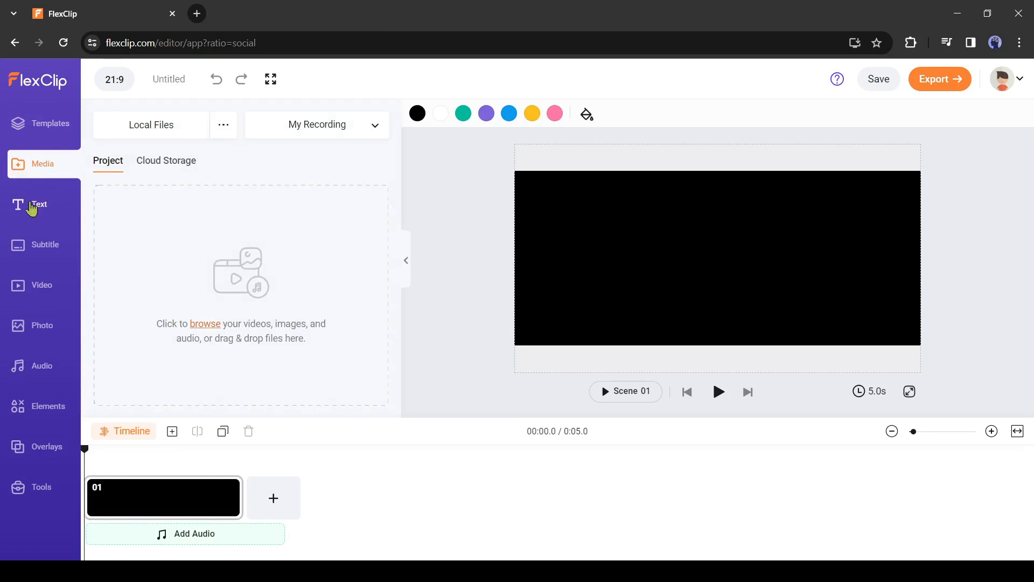
mouse_move(47, 221)
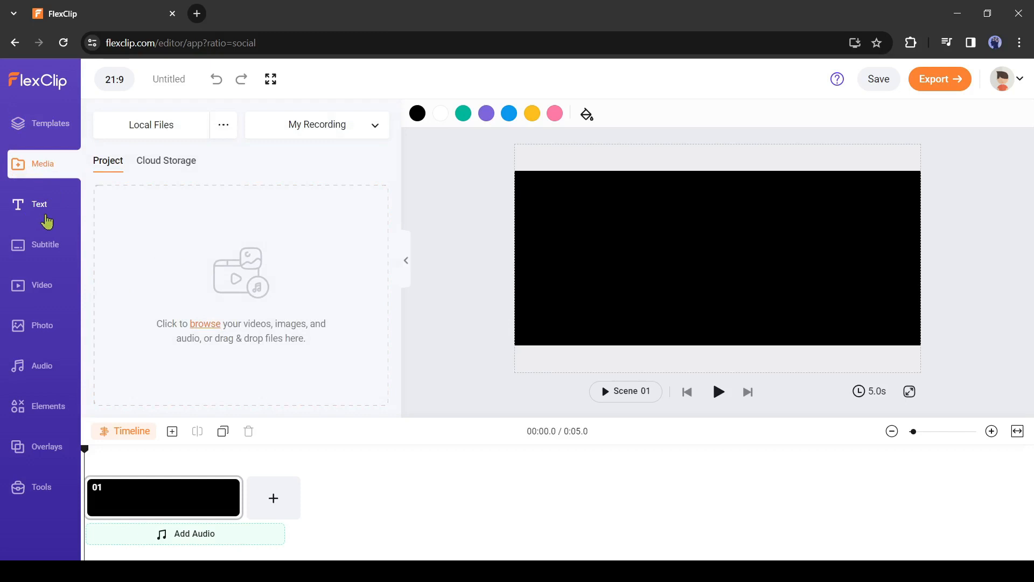
mouse_move(40, 218)
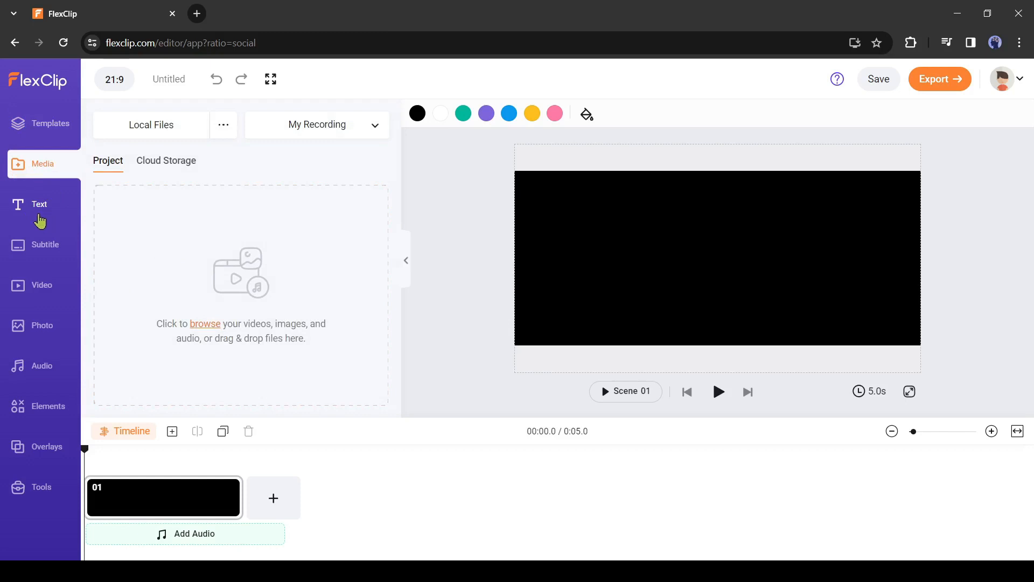
mouse_move(49, 260)
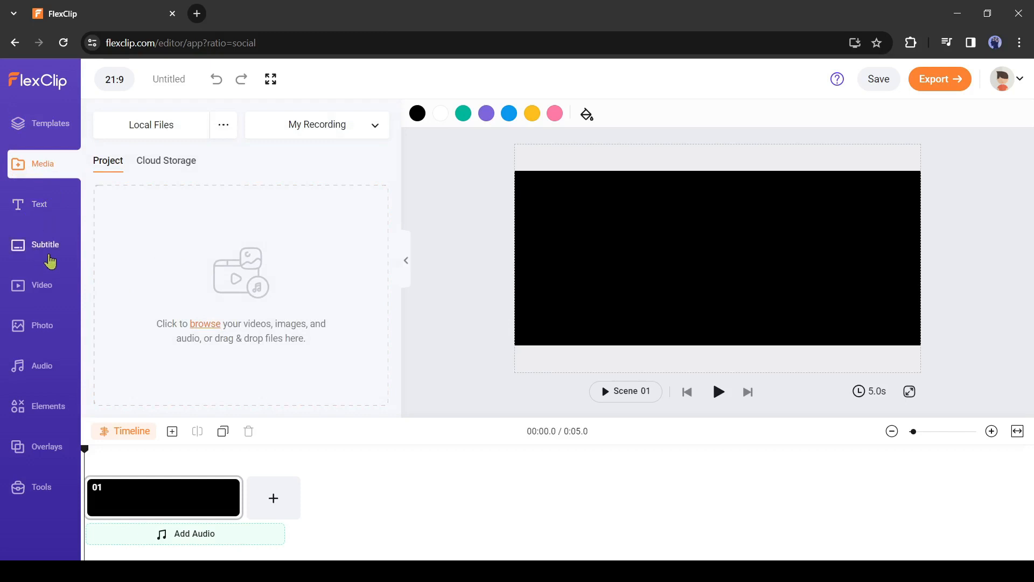
mouse_move(62, 293)
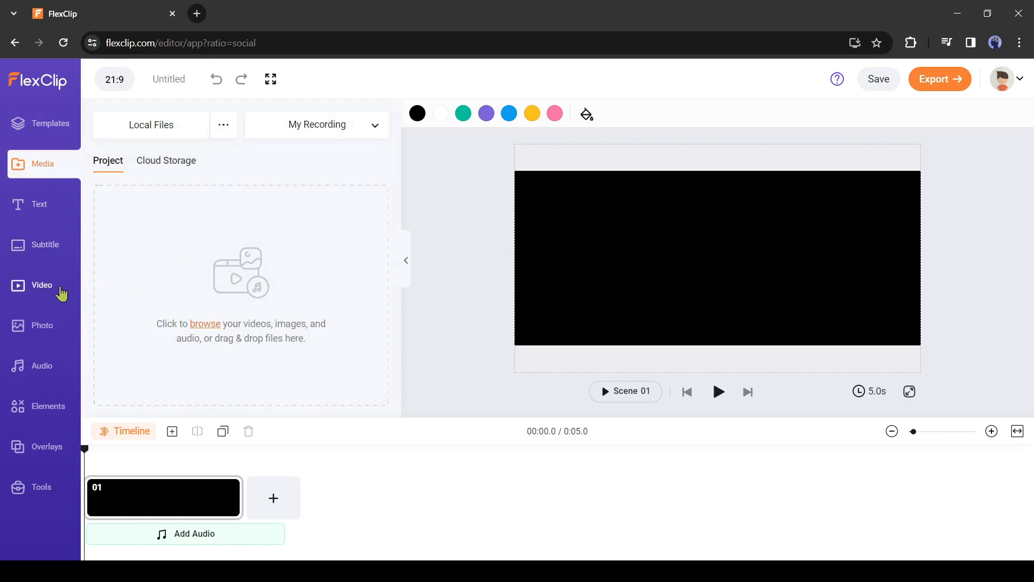
mouse_move(40, 374)
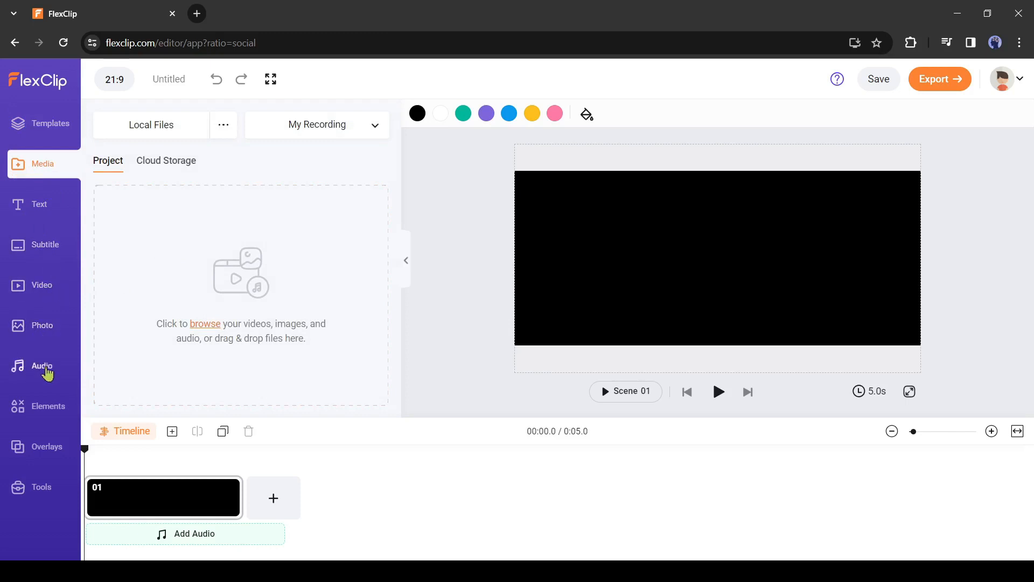
mouse_move(39, 449)
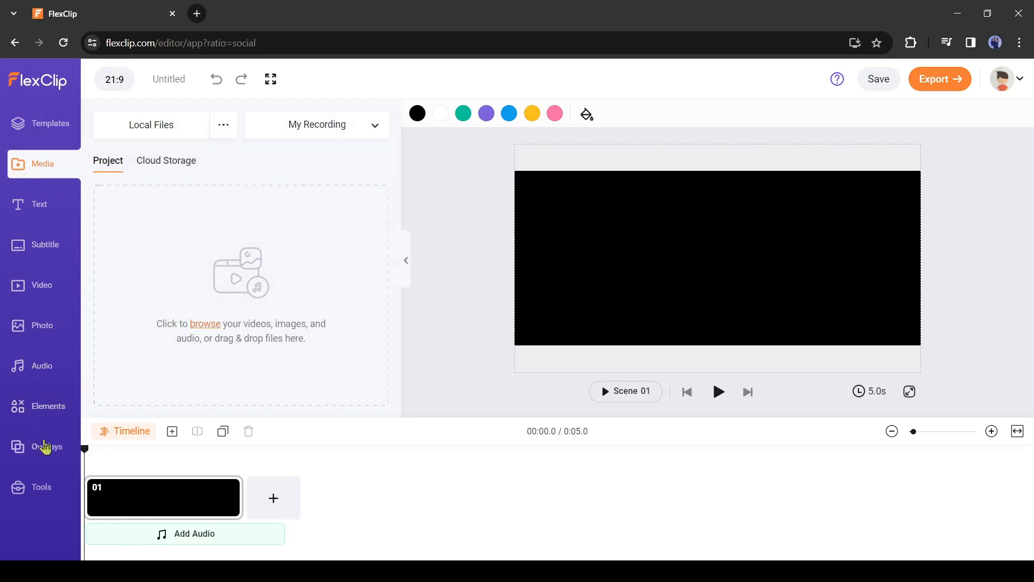
mouse_move(59, 455)
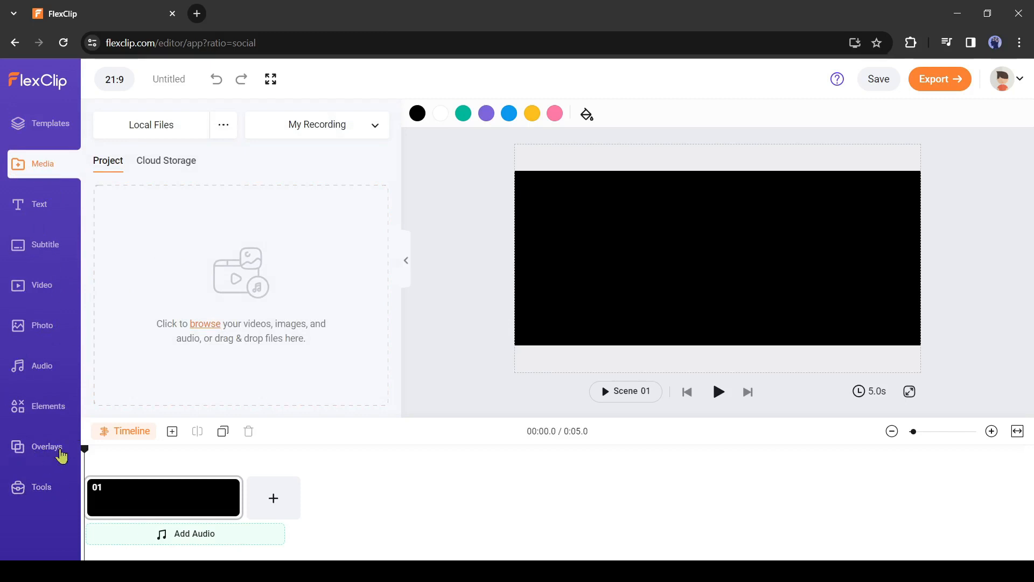
Browse the AI Tools panel, open Text to Video briefly, and return to the tools grid.
click(41, 487)
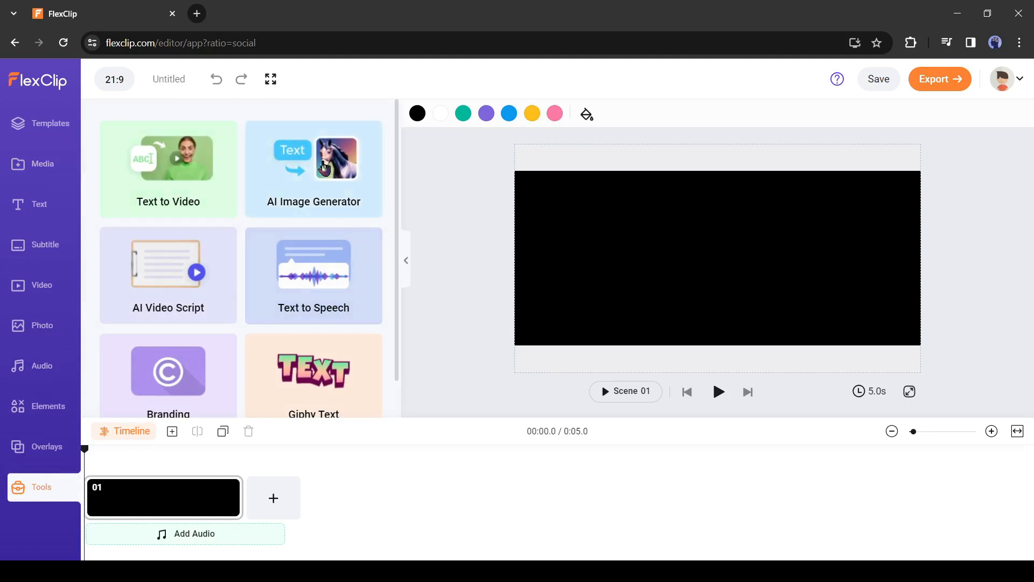
scroll(down, 3)
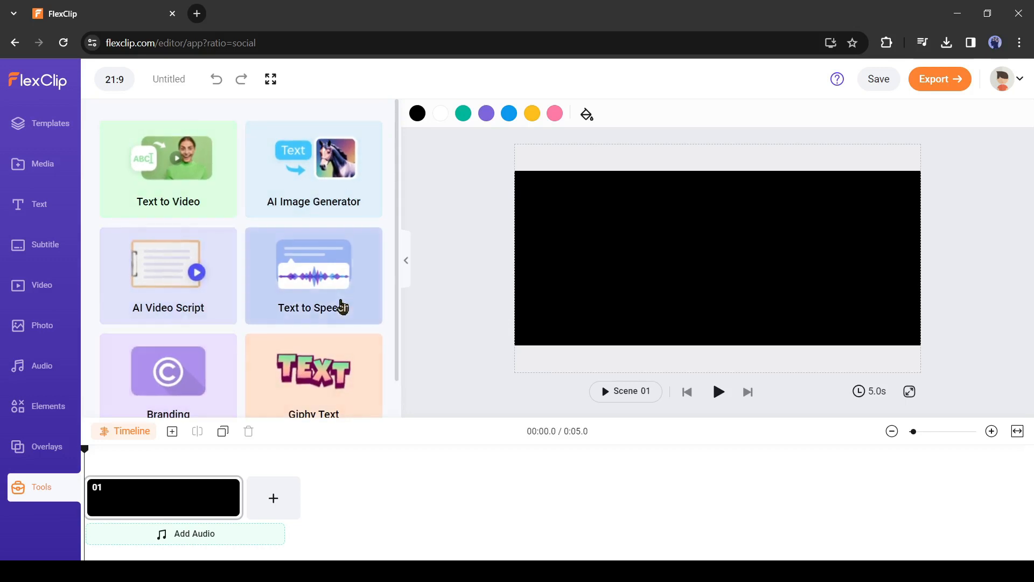
click(168, 162)
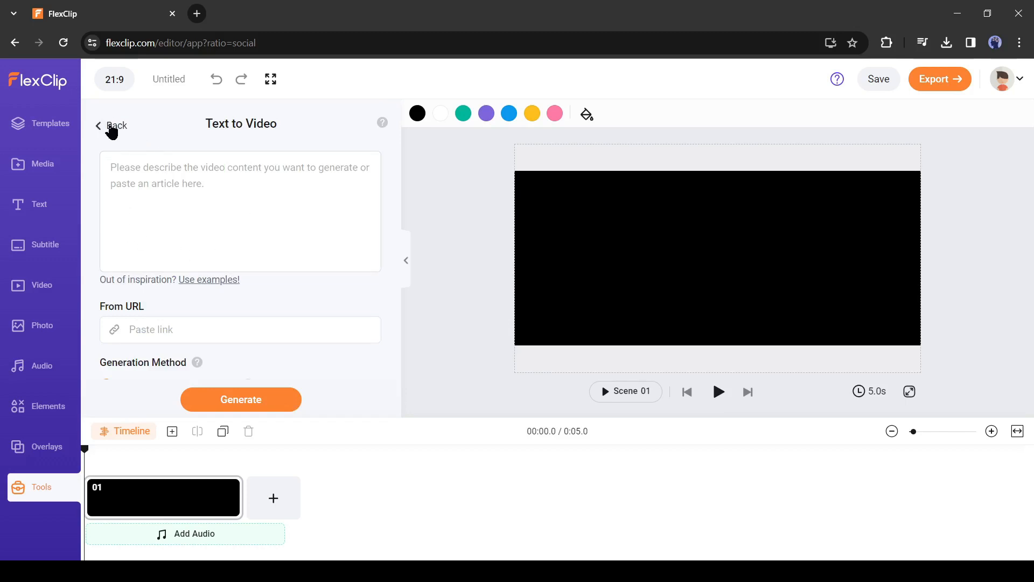
click(112, 125)
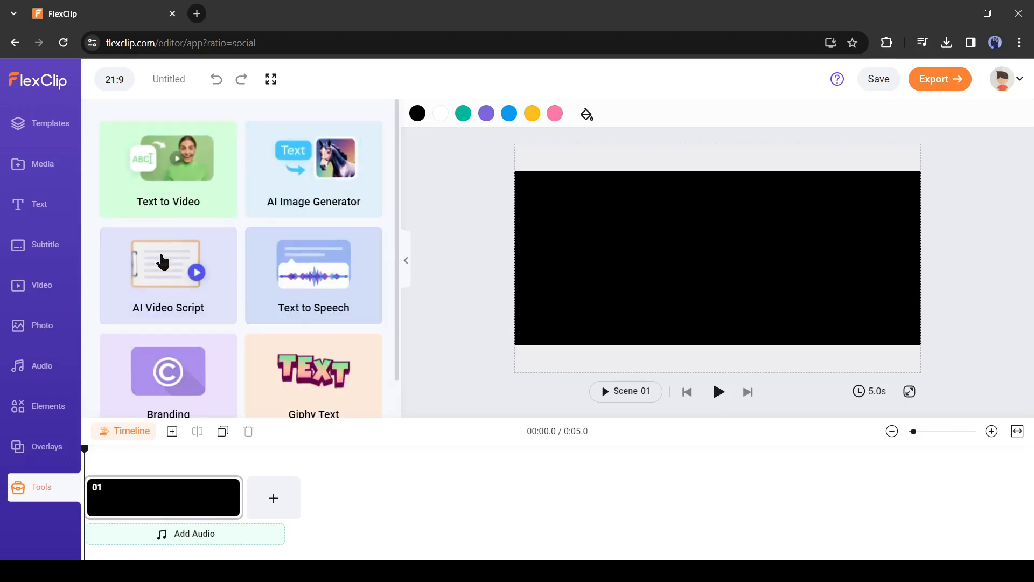
Generate a Medium-duration AI Video Script on '10 Most Beautiful Place to visit in Europe'.
click(167, 264)
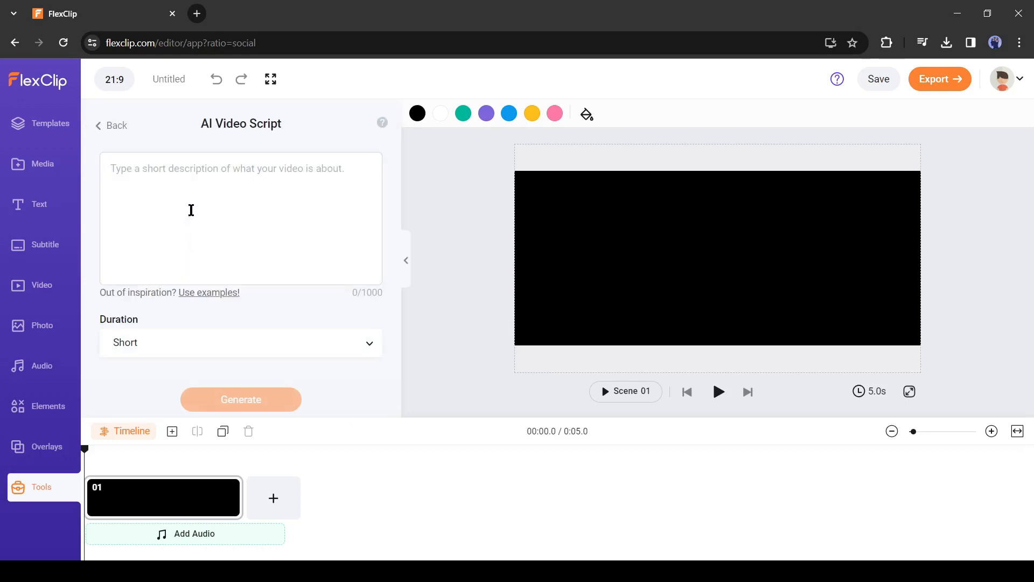
text(10 Most)
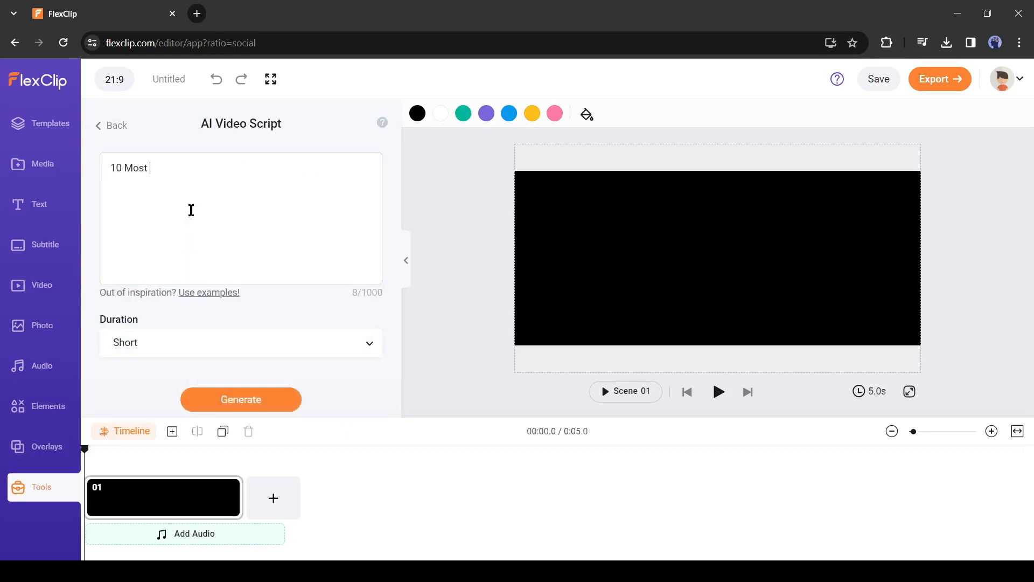
text(Beautiful P)
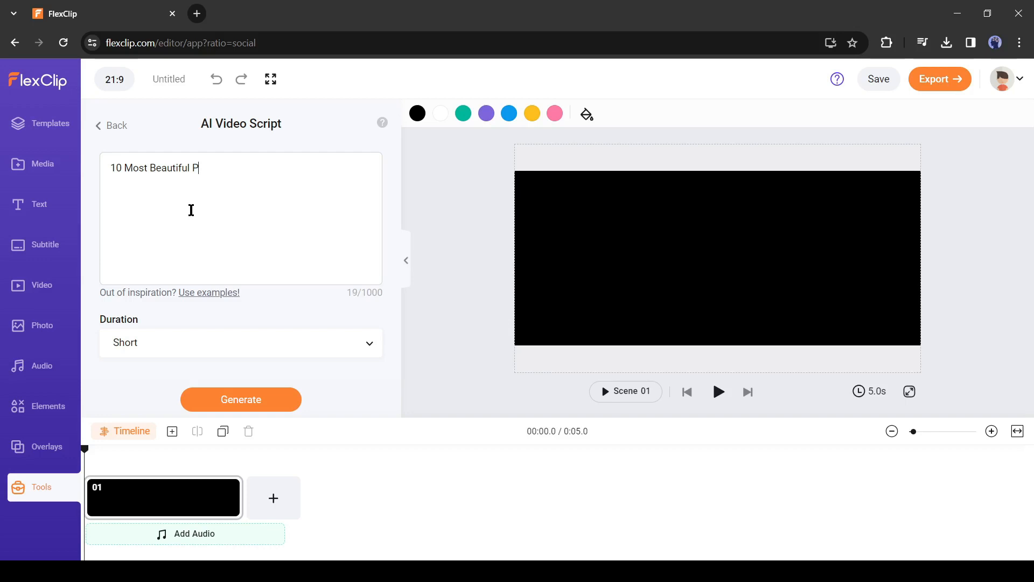
text(lace to)
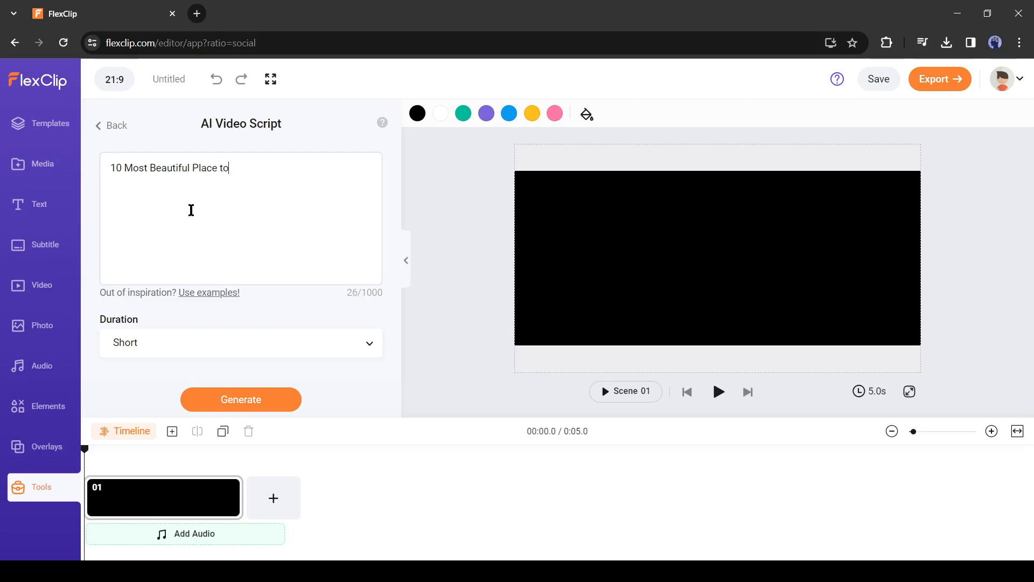
text(vist)
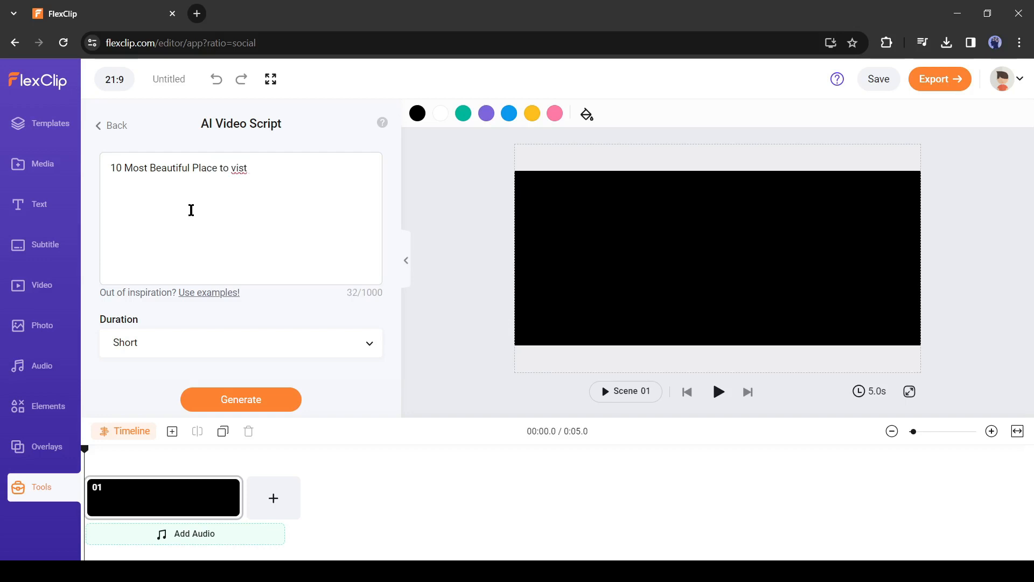
text(it)
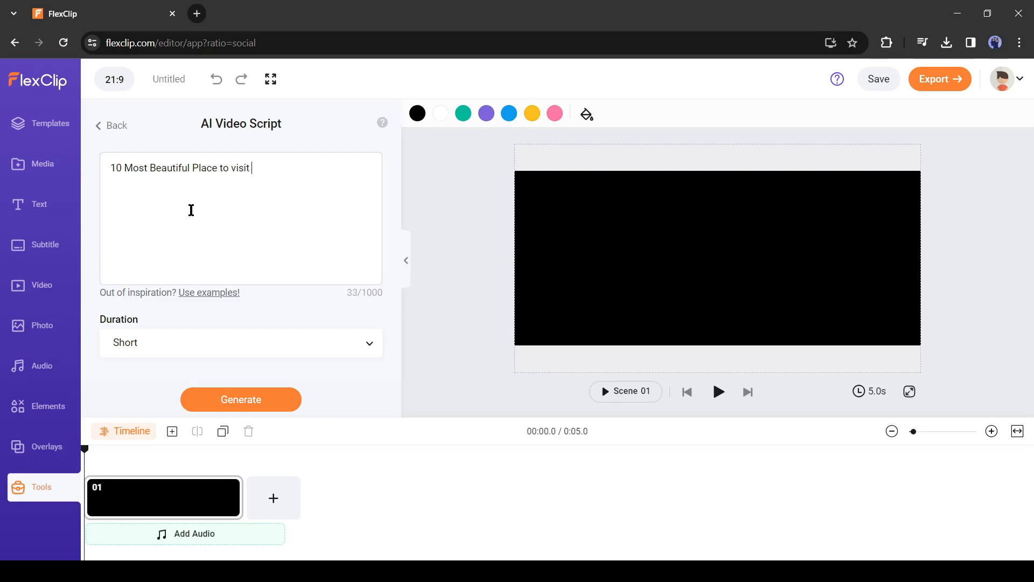
text(in Europ)
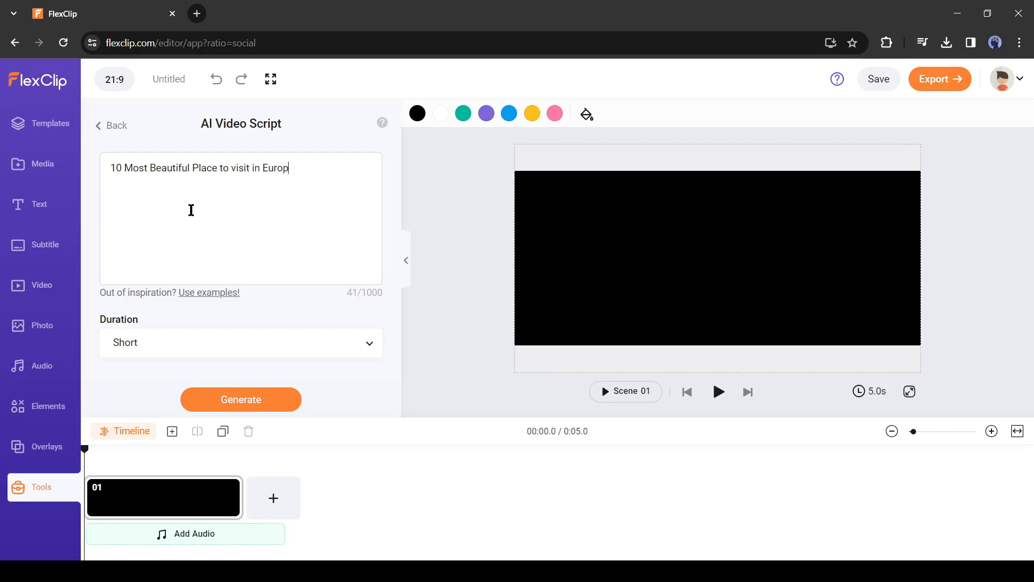
text(e)
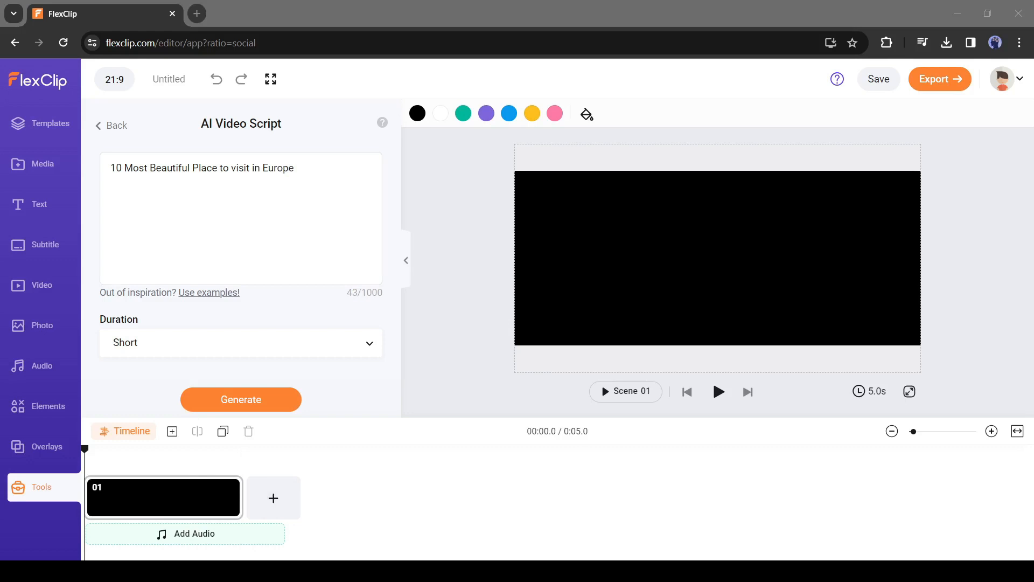
click(241, 342)
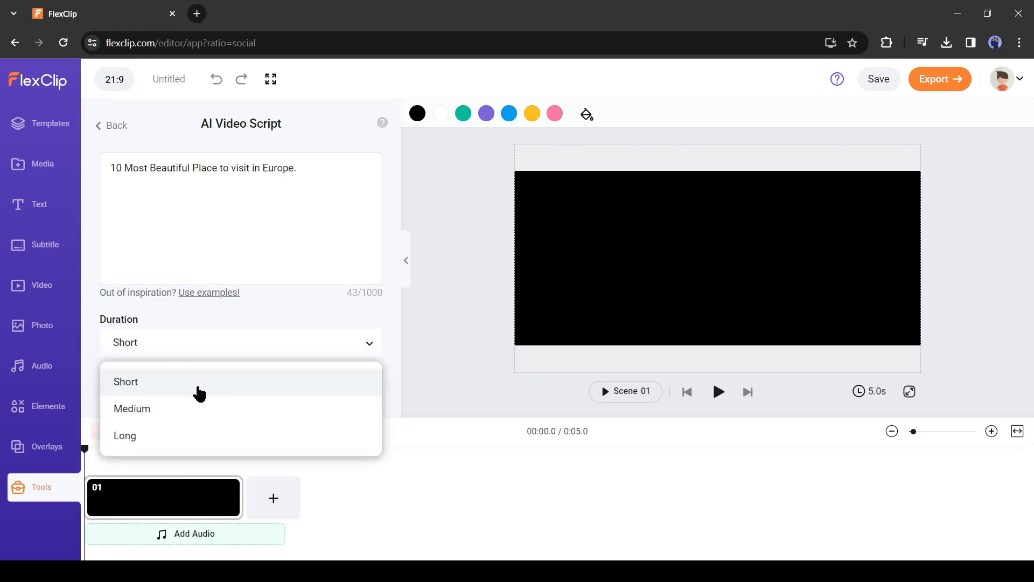
click(132, 408)
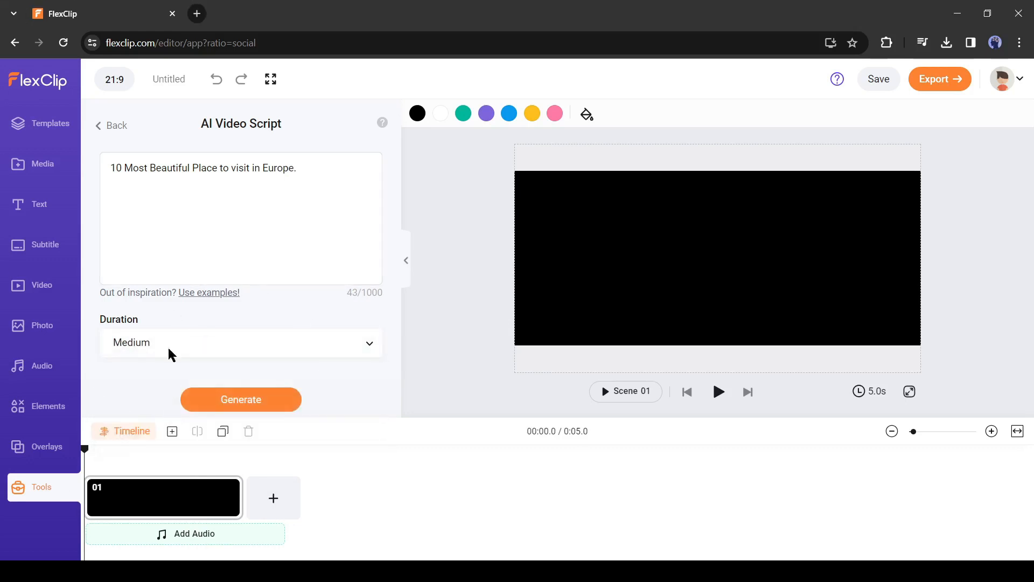
click(241, 399)
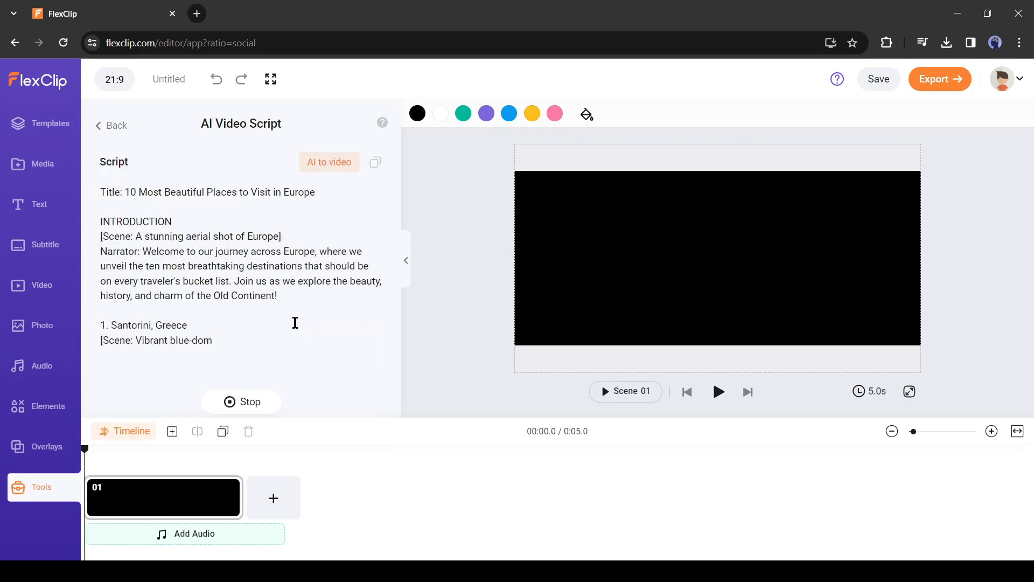
scroll(down, 3)
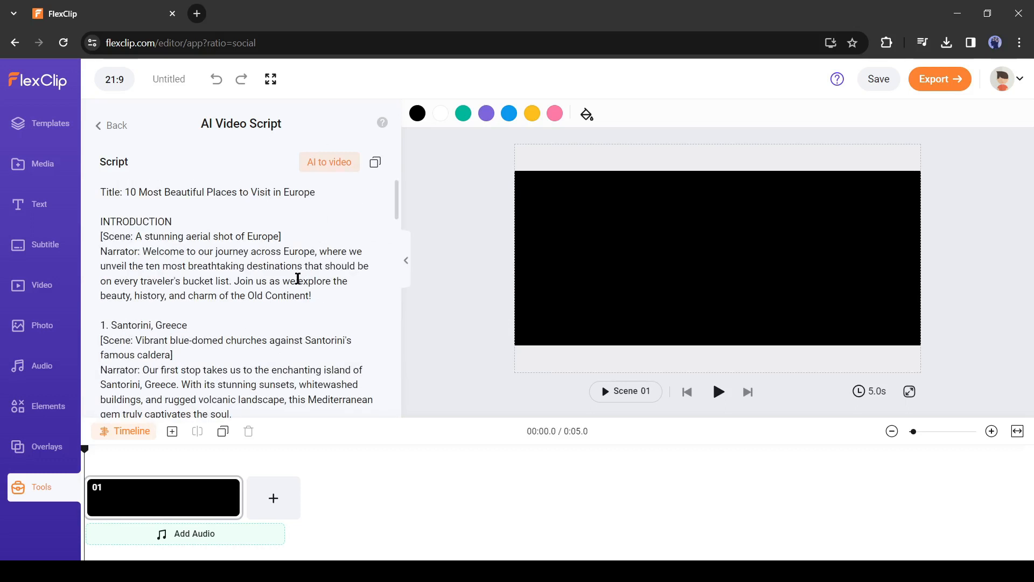
mouse_move(376, 161)
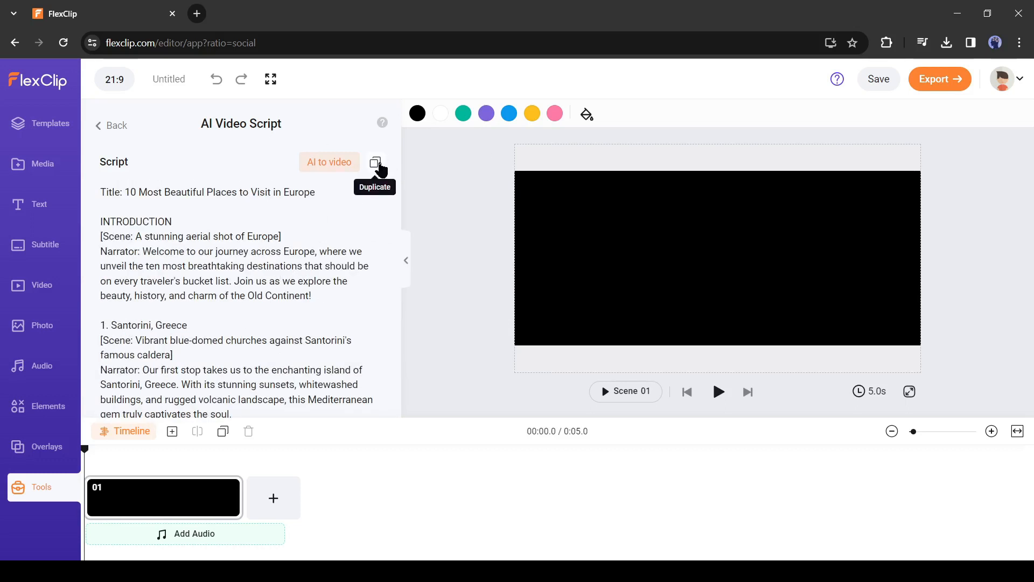
mouse_move(343, 199)
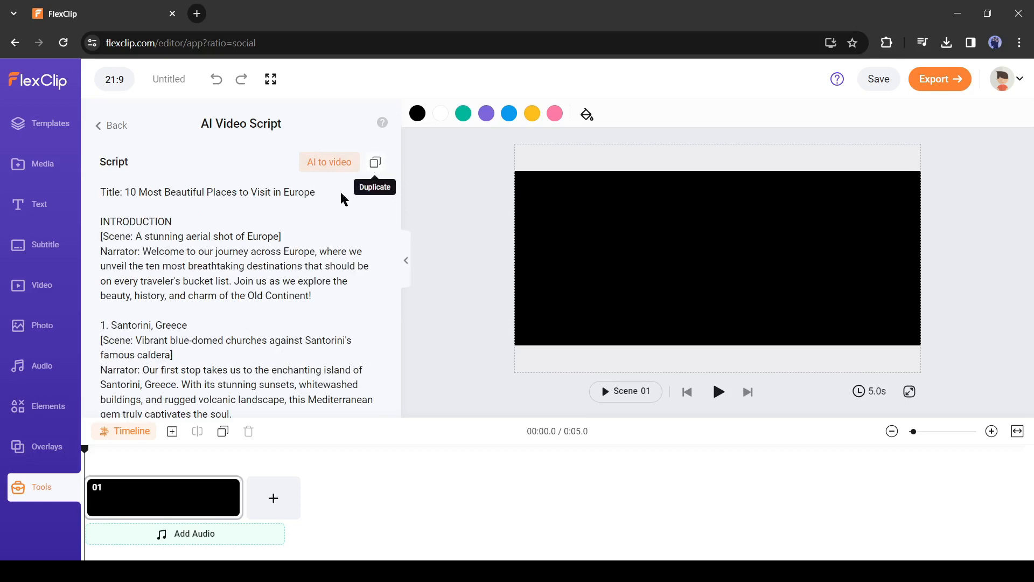
mouse_move(281, 183)
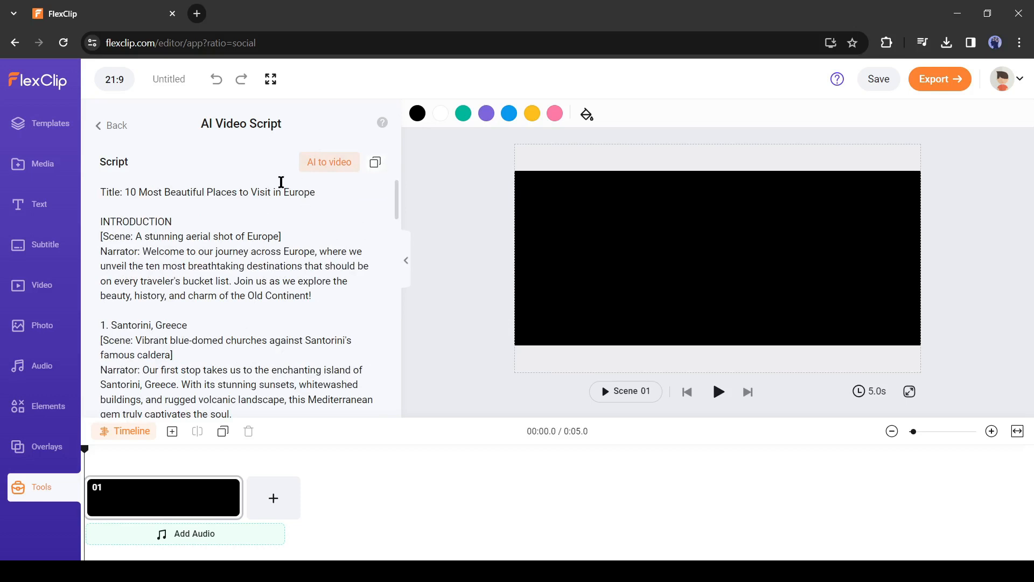
mouse_move(303, 324)
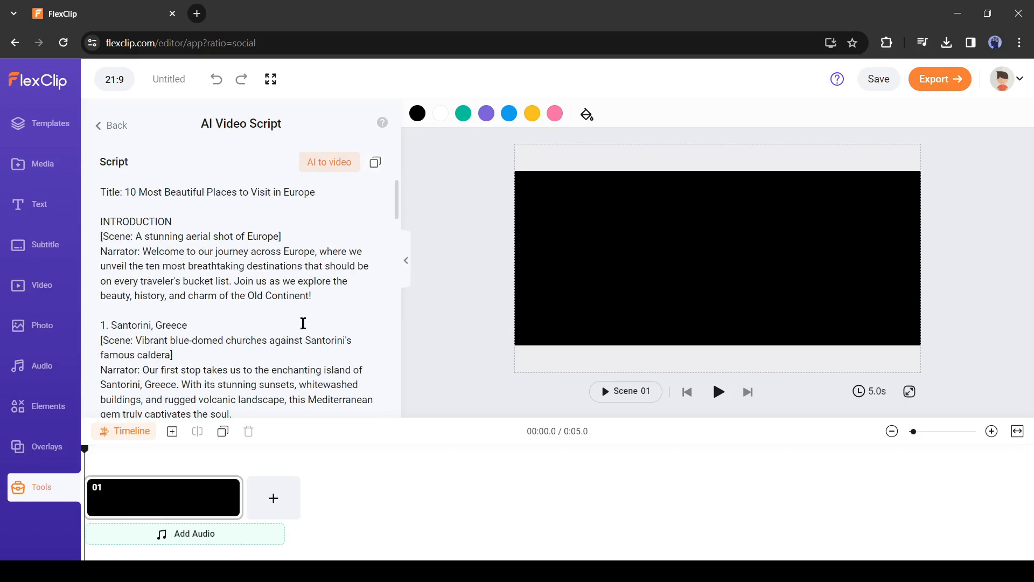
mouse_move(319, 174)
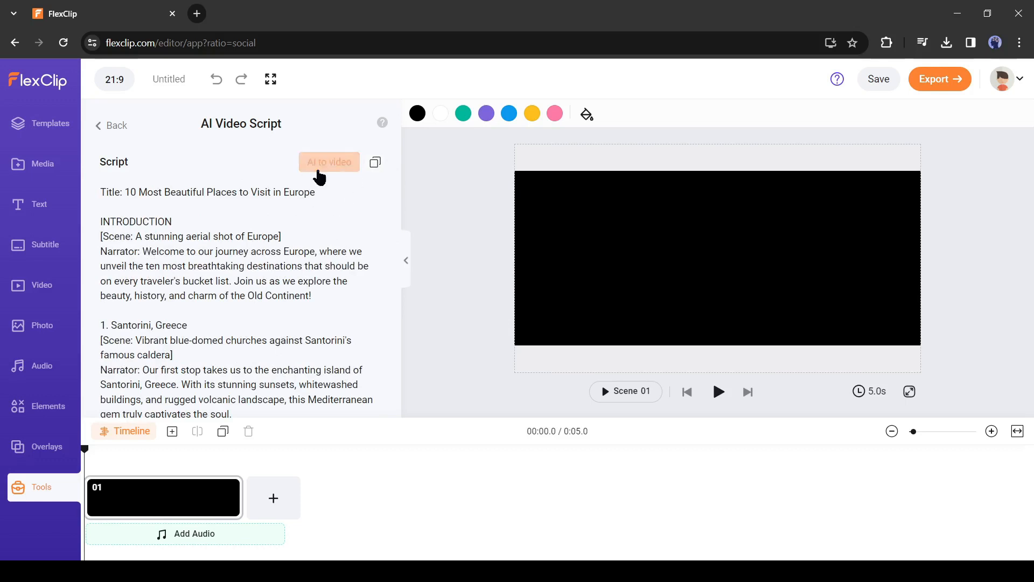
Turn the script into video as an AI Excerpt with yellow subtitles and generate.
click(329, 161)
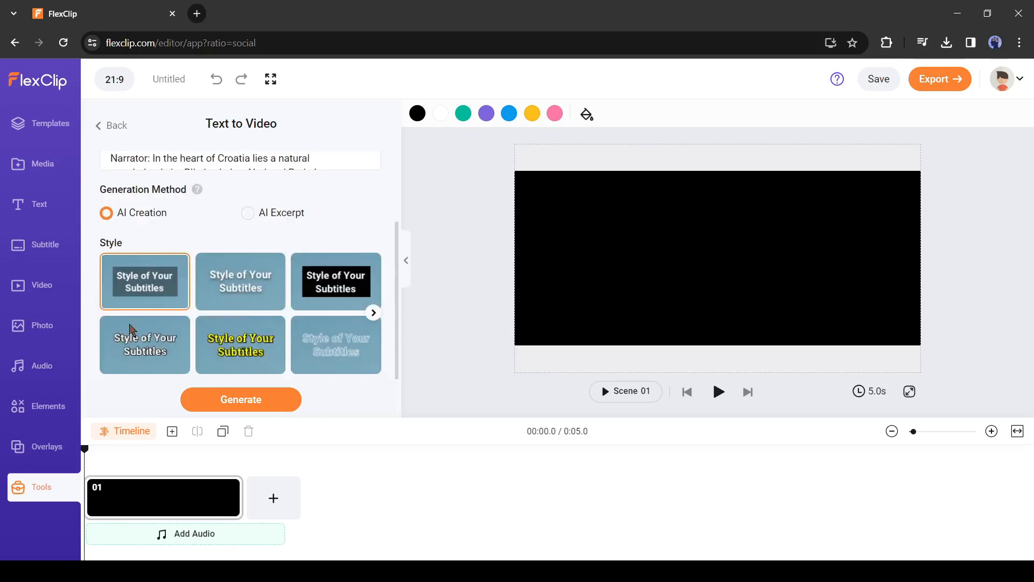
click(240, 345)
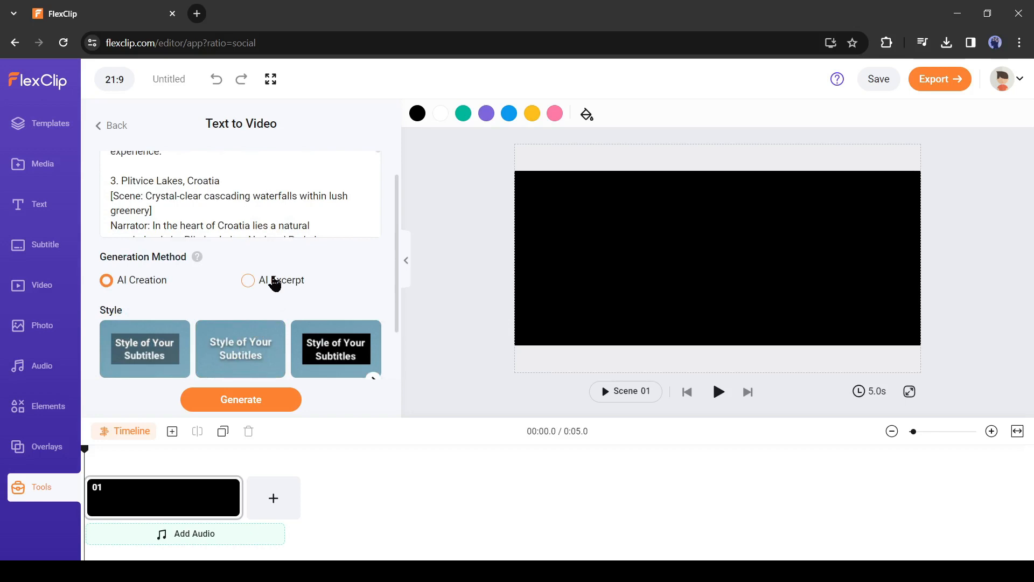
click(247, 280)
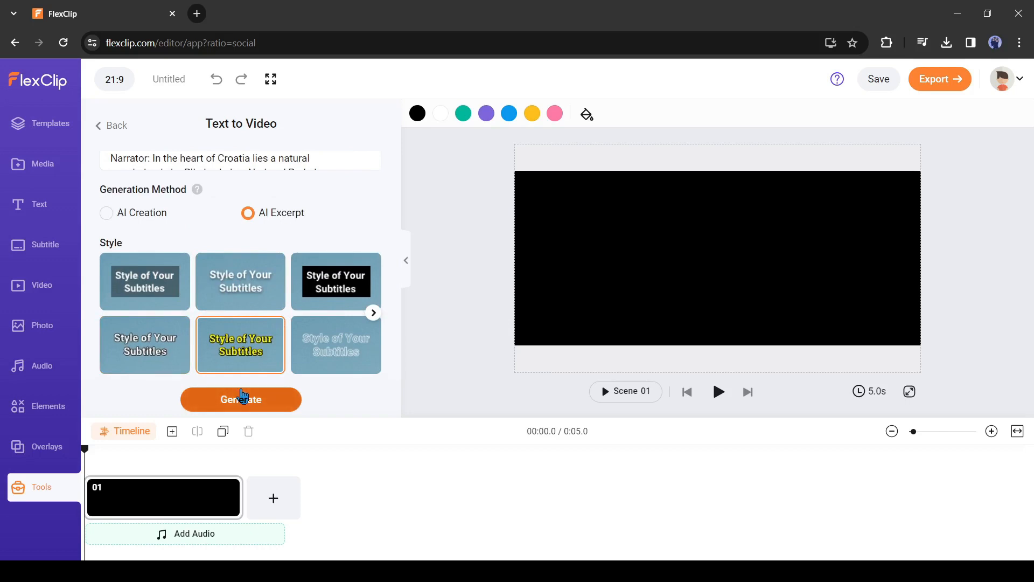
click(241, 399)
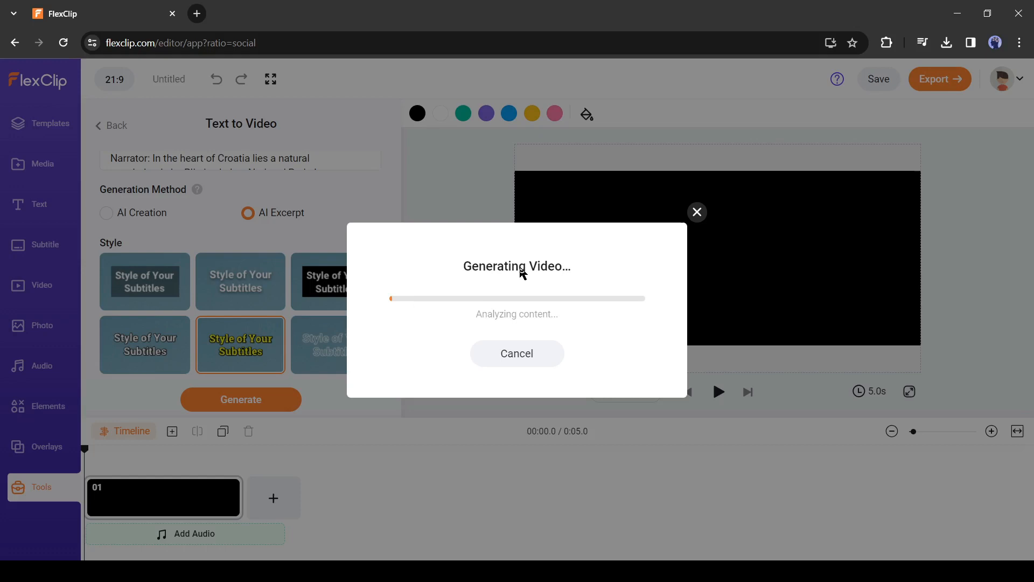
mouse_move(470, 309)
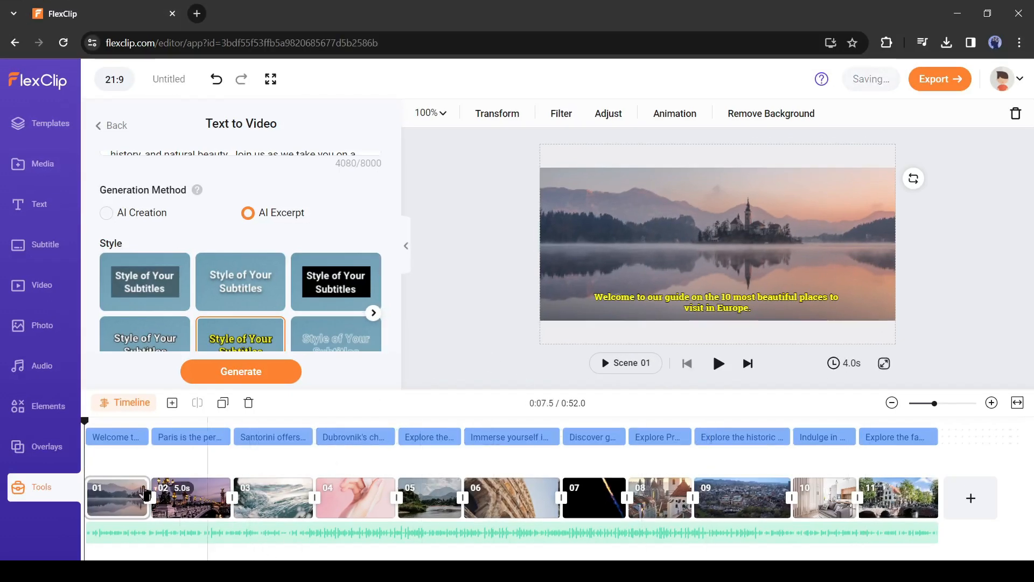
click(718, 364)
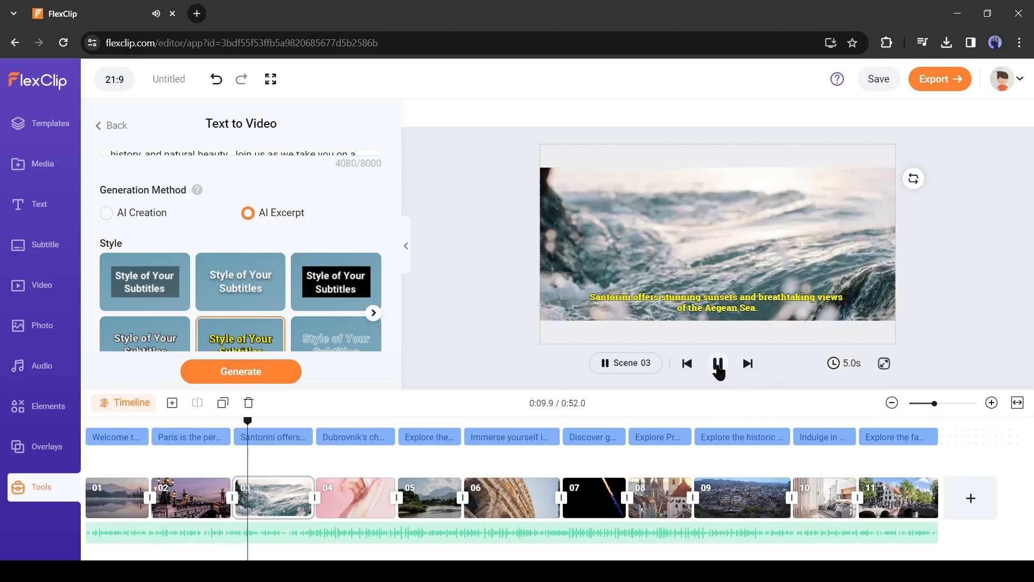
click(719, 363)
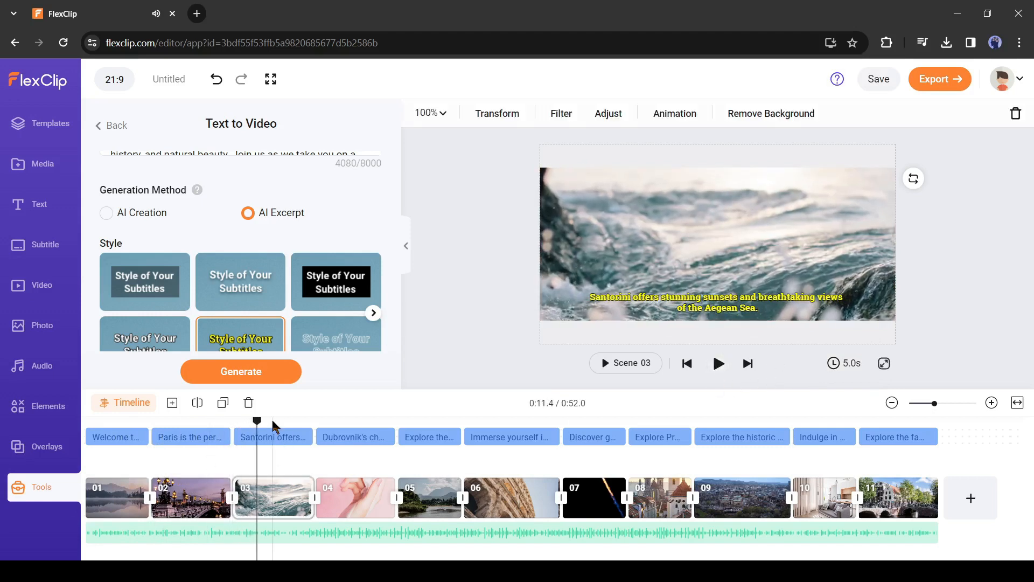
click(232, 420)
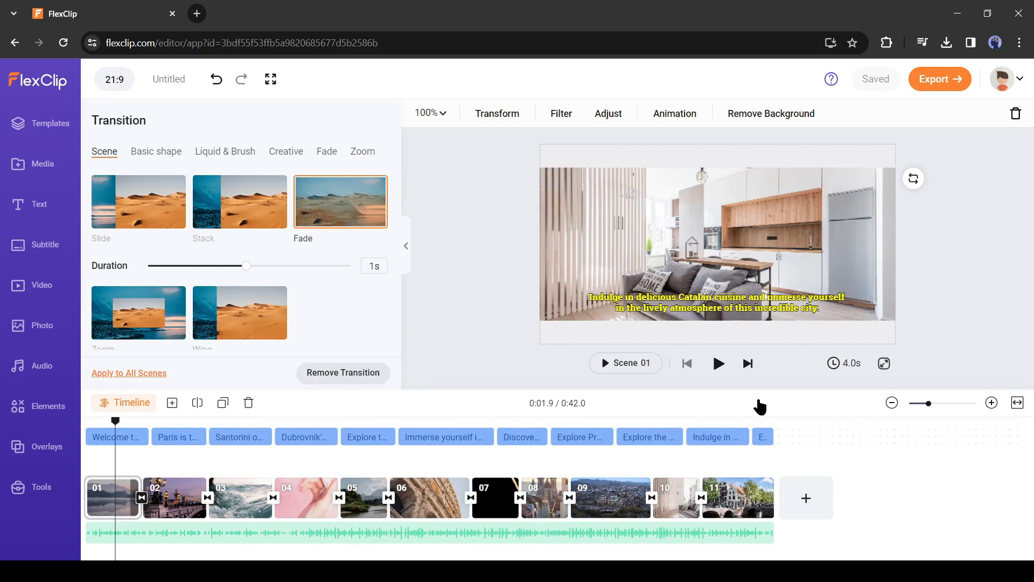
Select the background music track on the timeline.
click(718, 363)
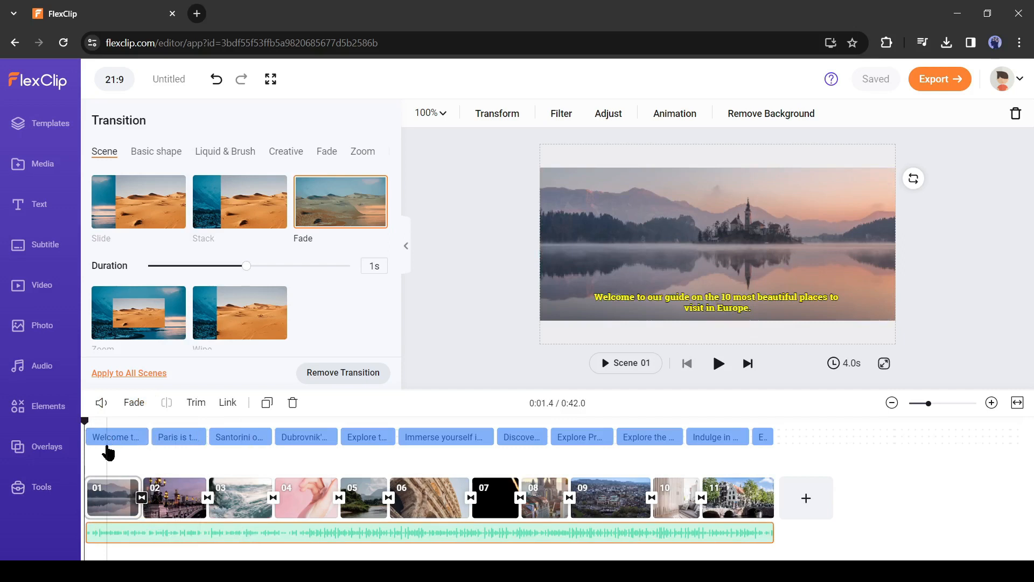
Open Subtitle to Speech for the subtitles, keeping English (United States).
click(116, 436)
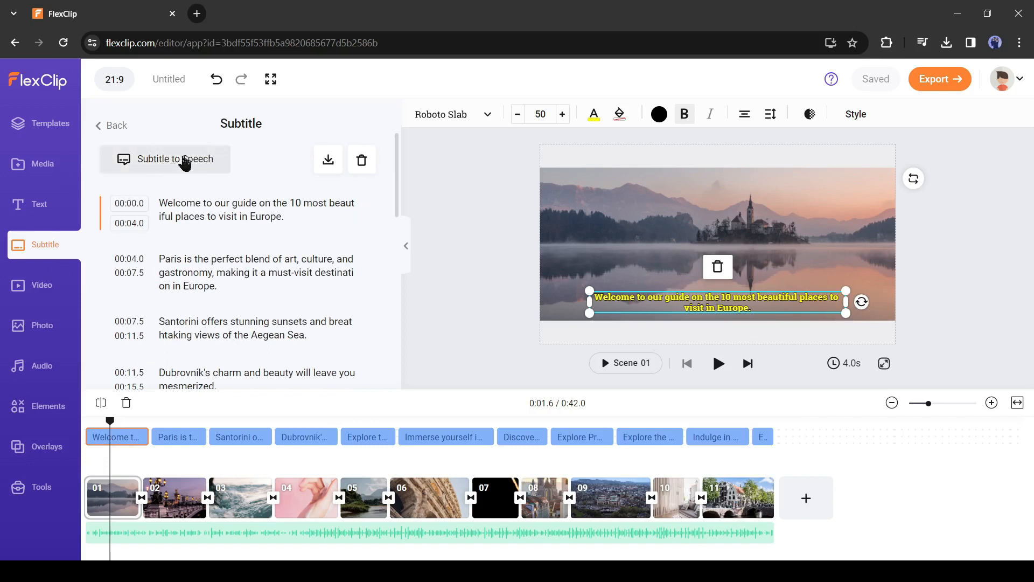
click(165, 159)
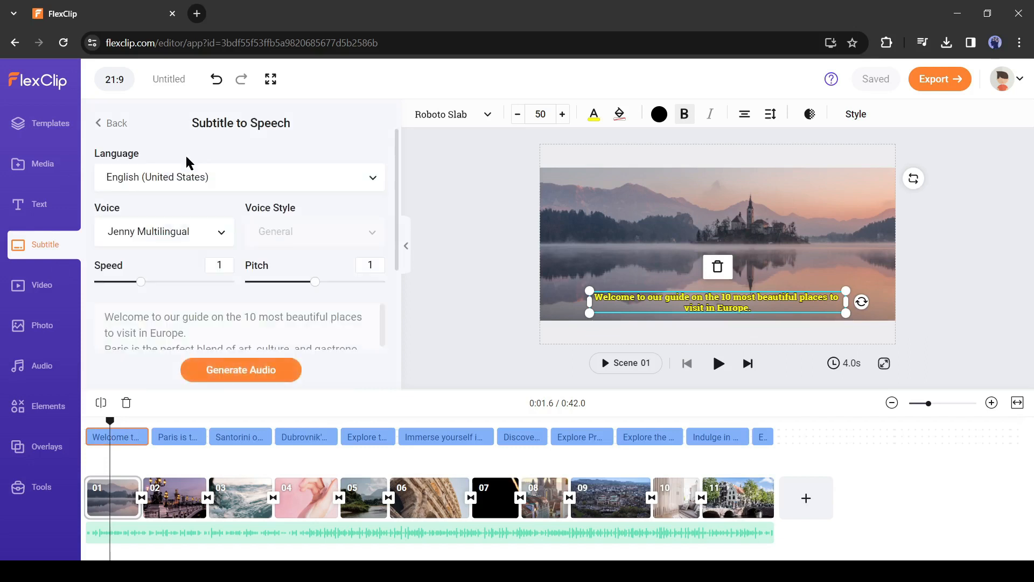
click(239, 177)
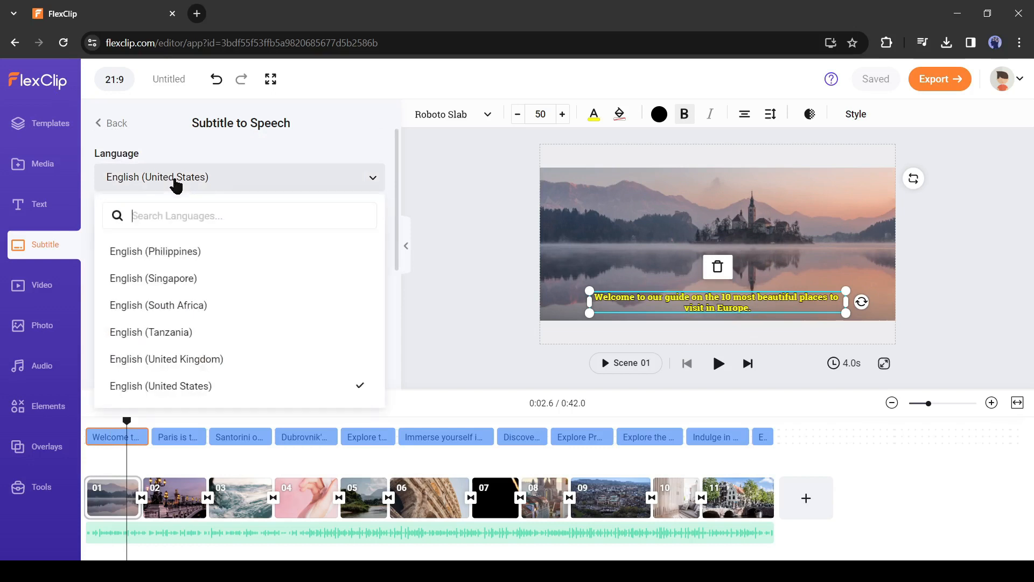
scroll(down, 3)
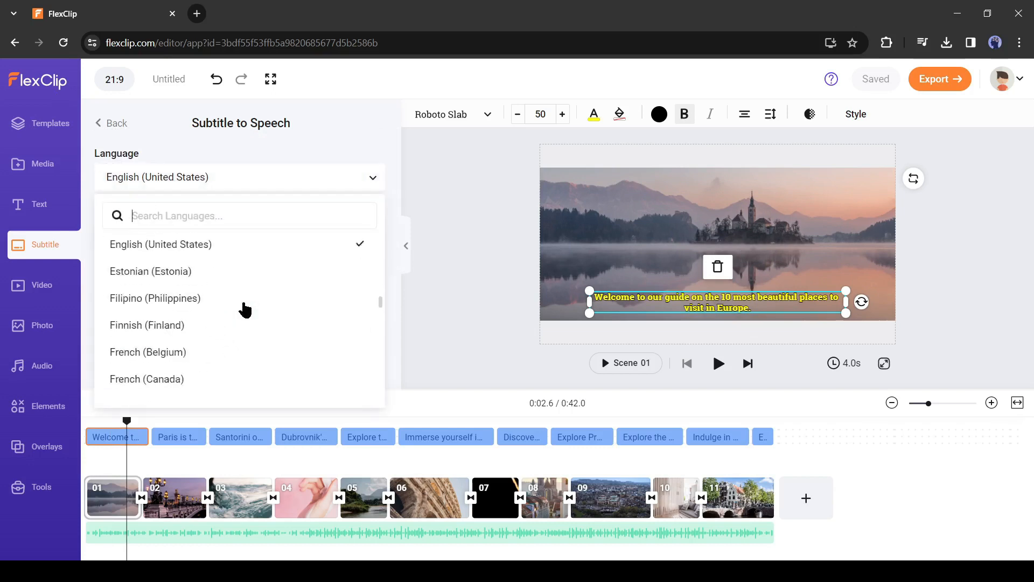
scroll(down, 3)
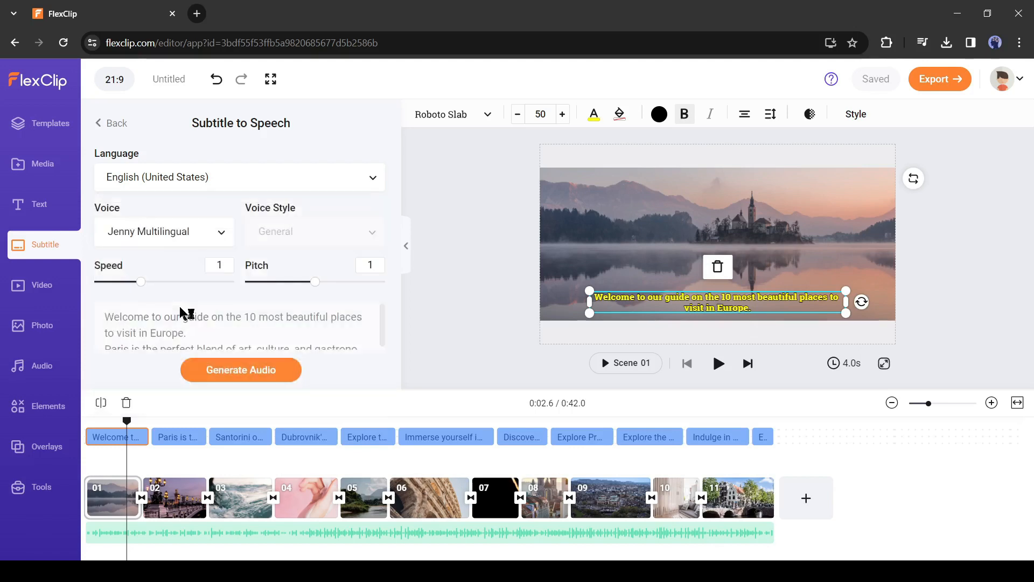
Choose the Aria voice with the Narration-Professional voice style.
click(163, 232)
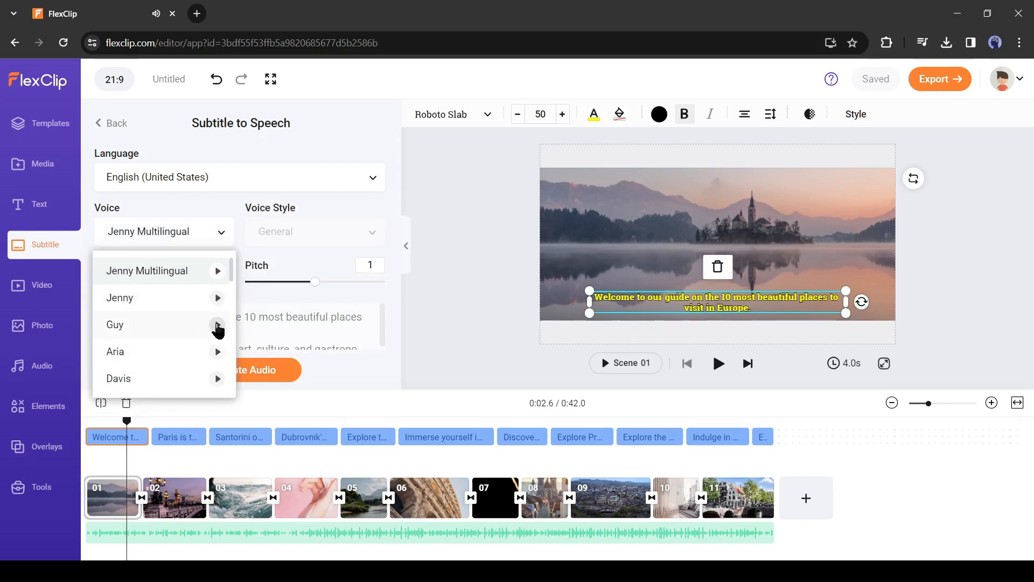
click(115, 351)
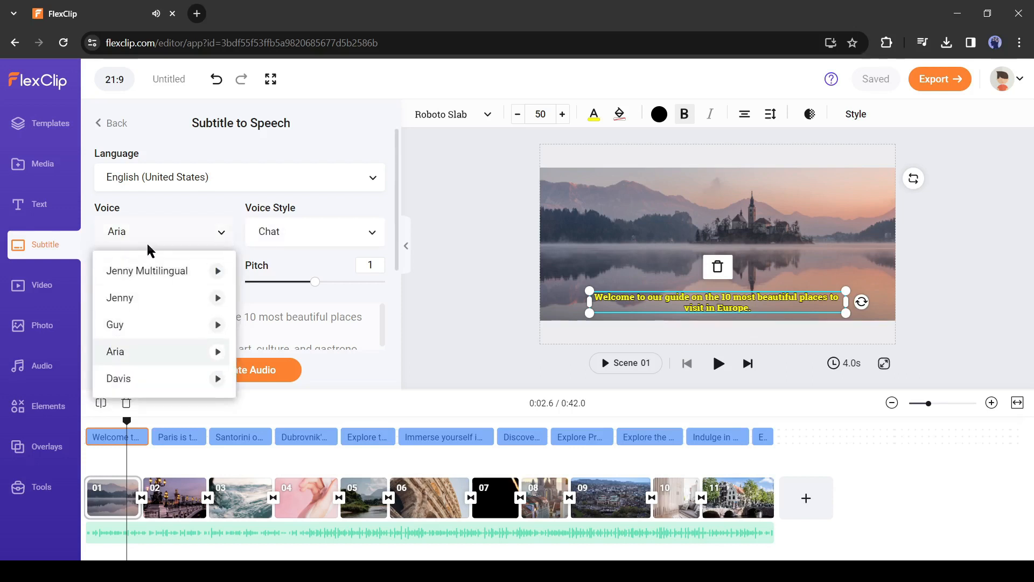
click(314, 232)
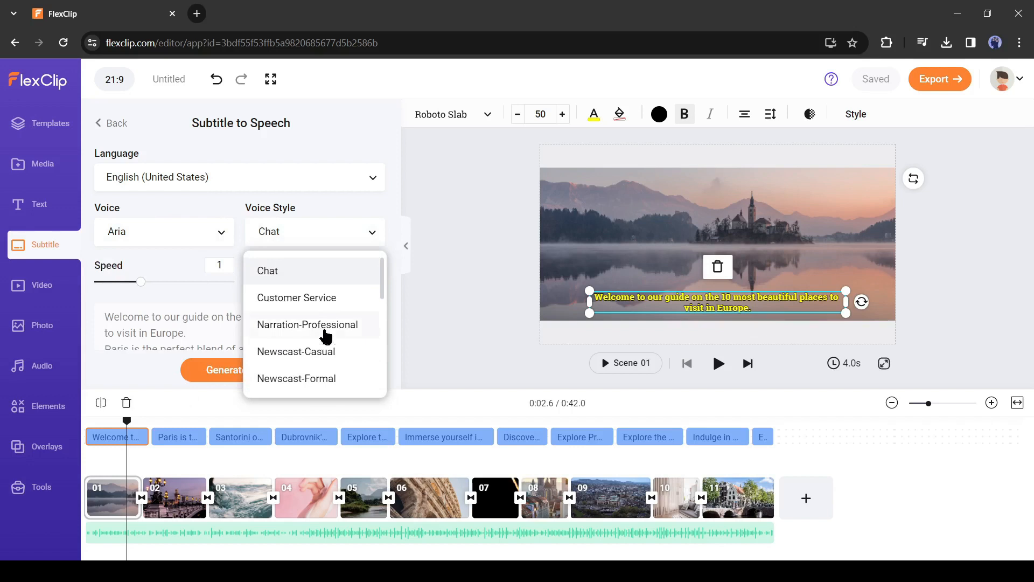
click(307, 324)
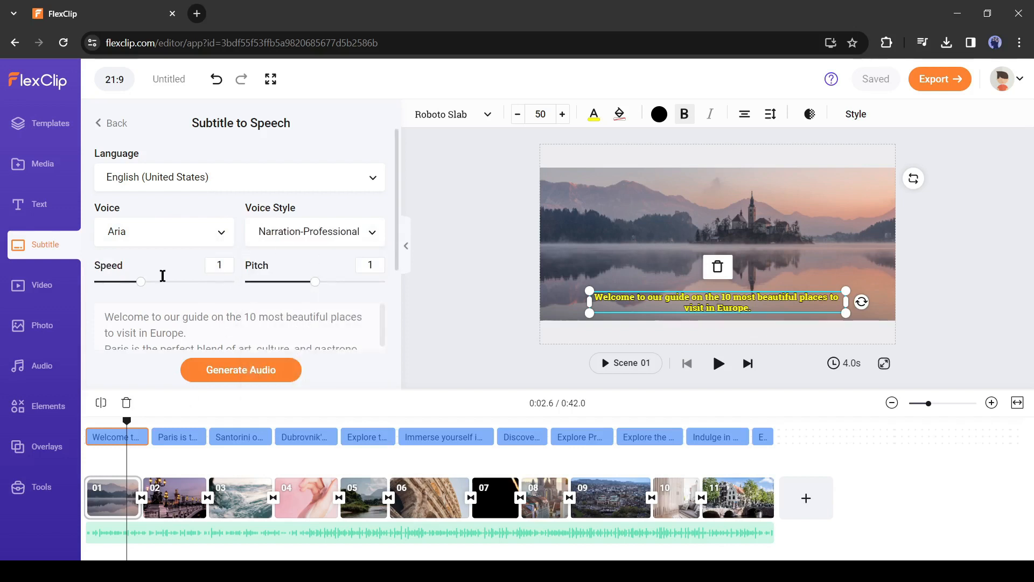
scroll(down, 3)
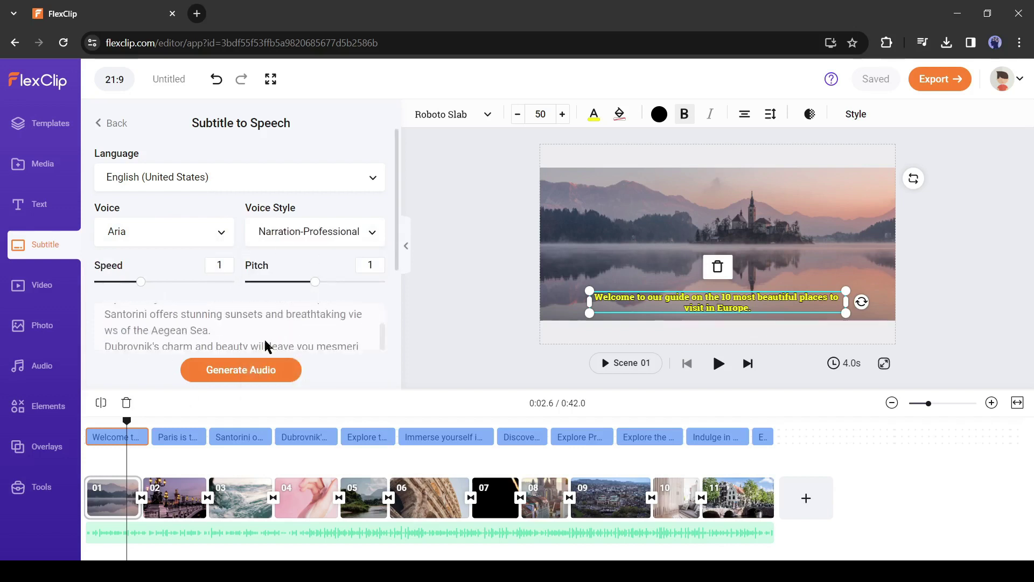
Generate narration audio from the subtitles and drag the Santorini narration under the first scene.
click(241, 370)
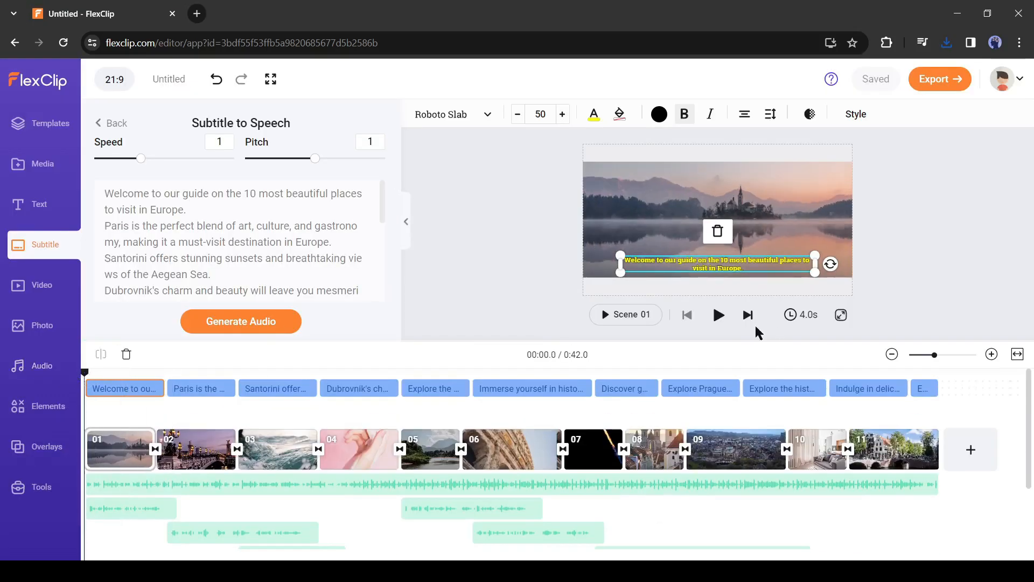
click(719, 315)
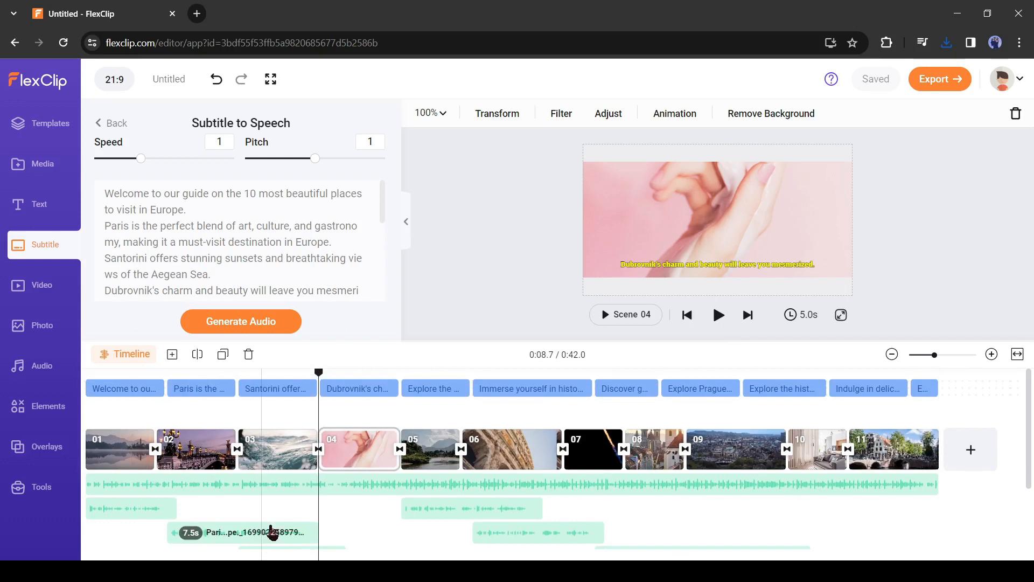
click(273, 508)
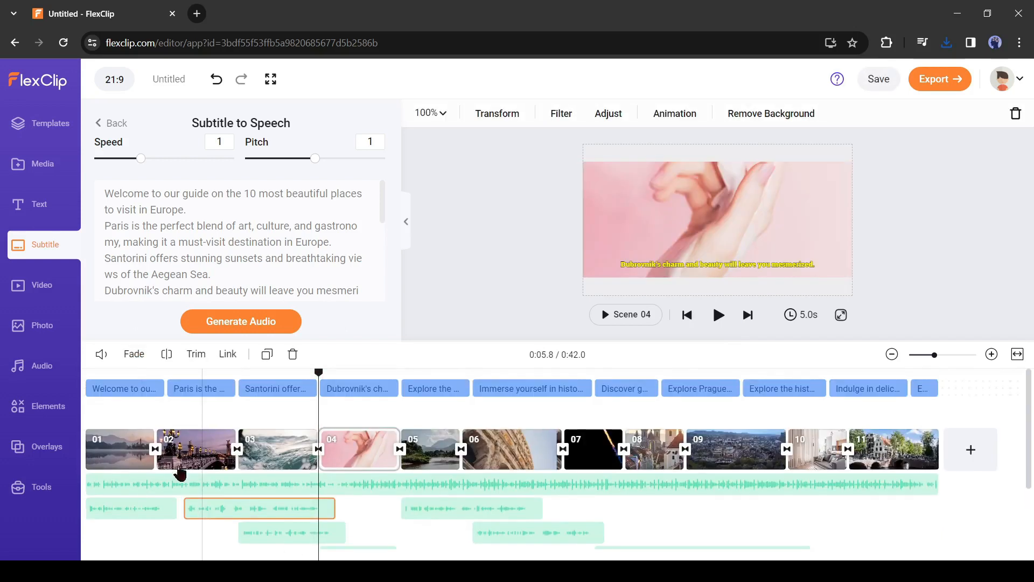
click(119, 448)
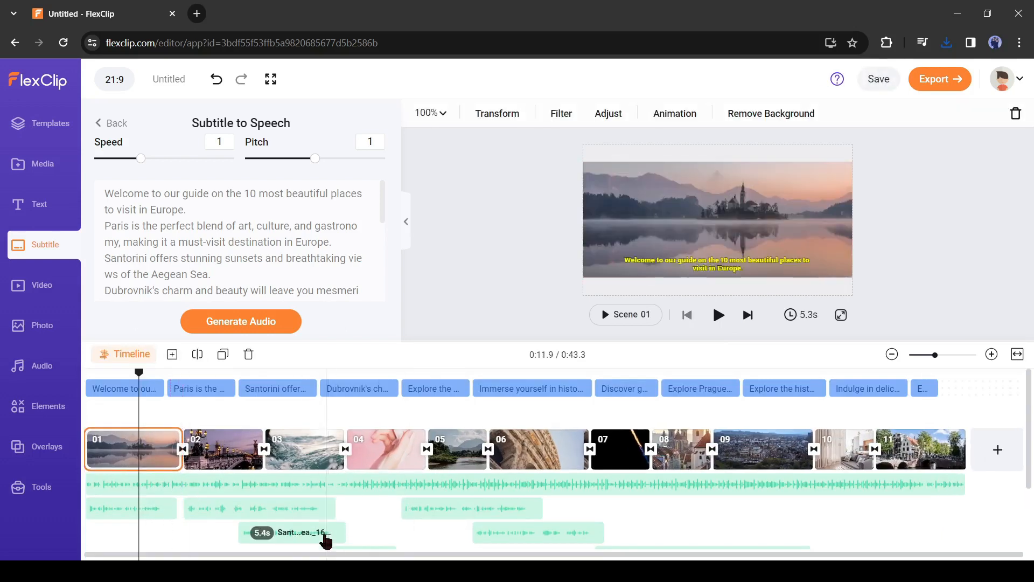
click(462, 490)
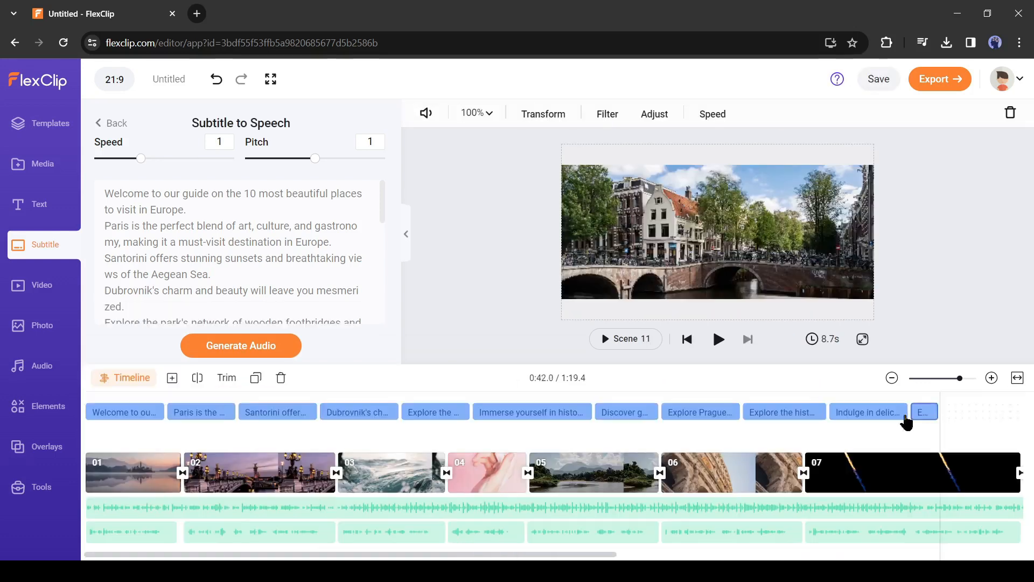
Preview the narrated video, pause it, and return to the Subtitle panel.
click(718, 340)
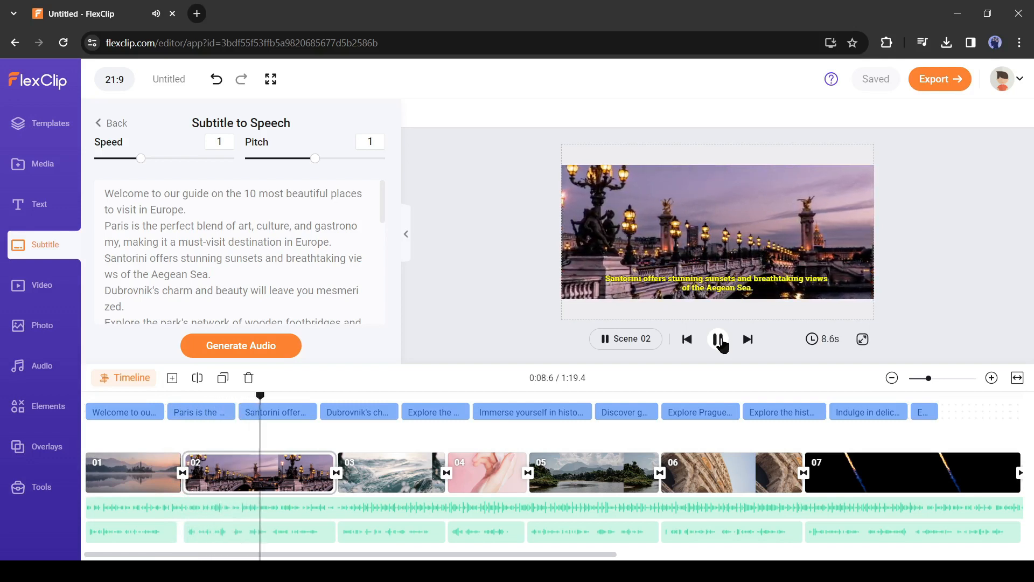
click(718, 339)
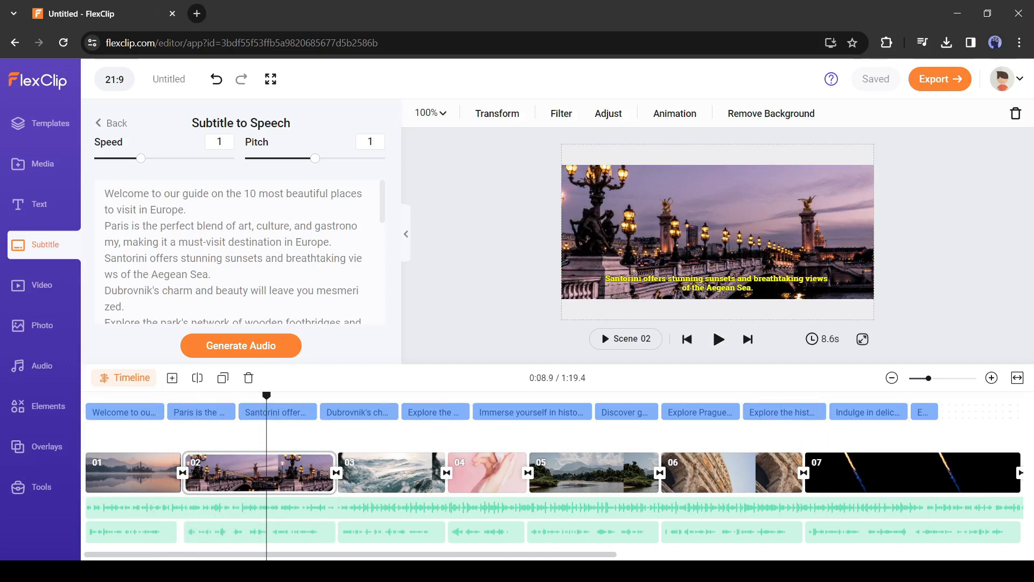
click(125, 411)
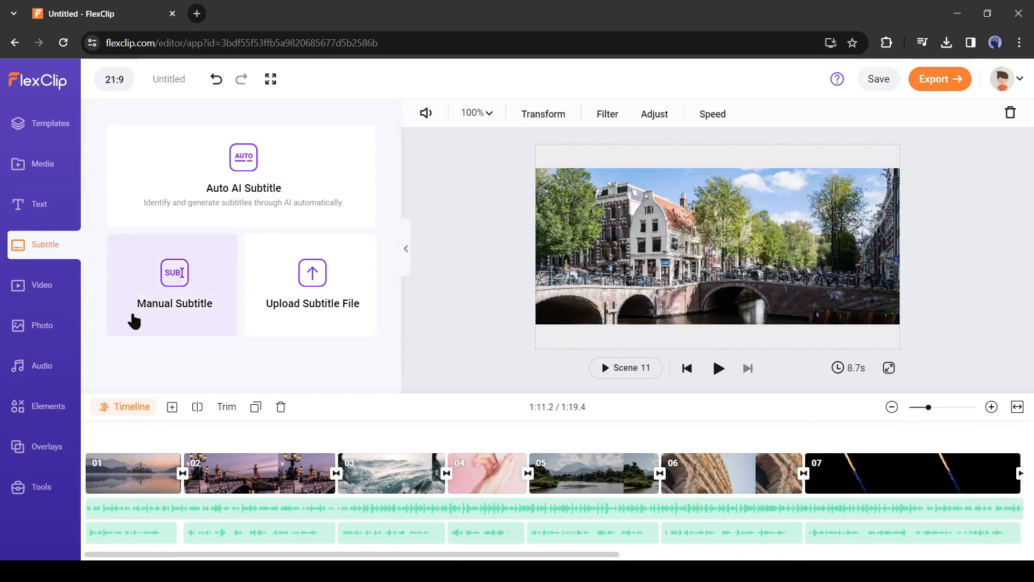
Auto-generate English Single Line subtitles from scene and audio in the yellow text style.
click(244, 158)
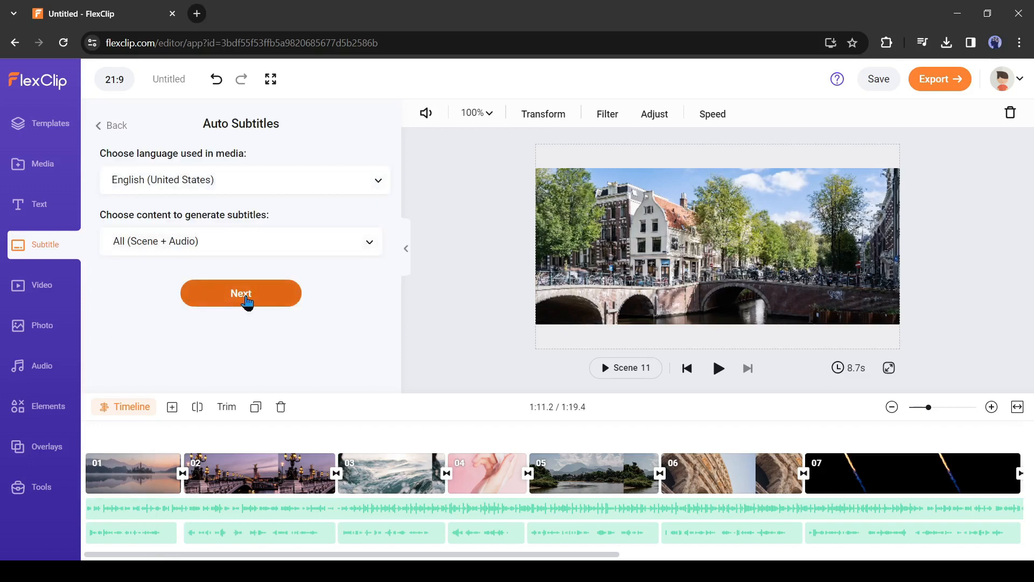
click(240, 293)
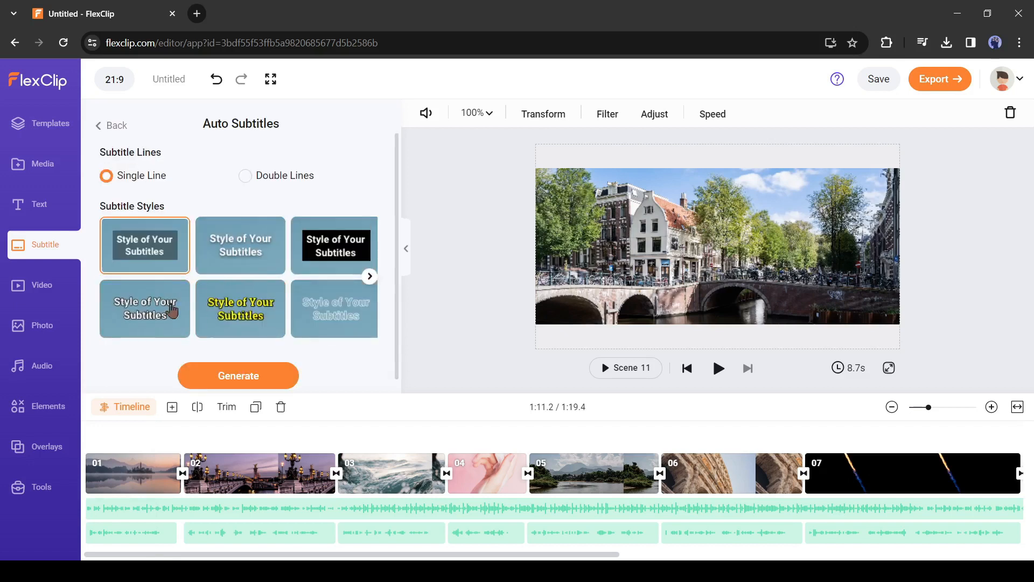
click(240, 309)
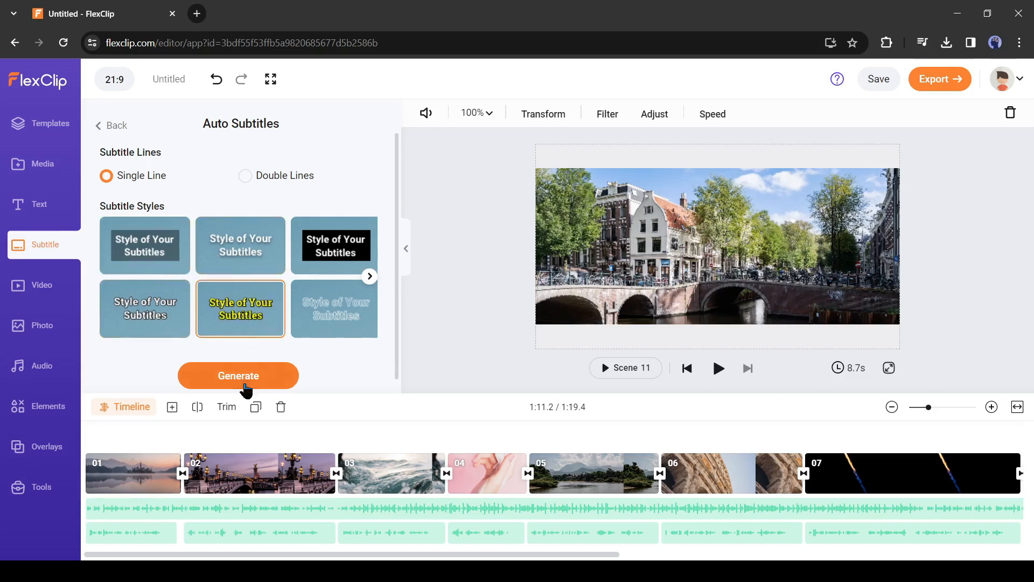
click(238, 376)
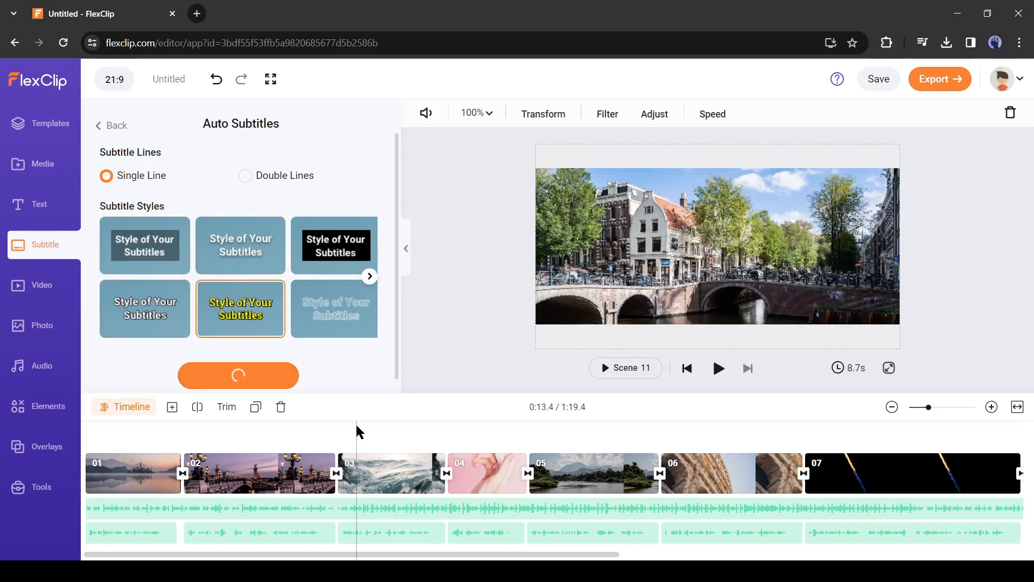
click(238, 375)
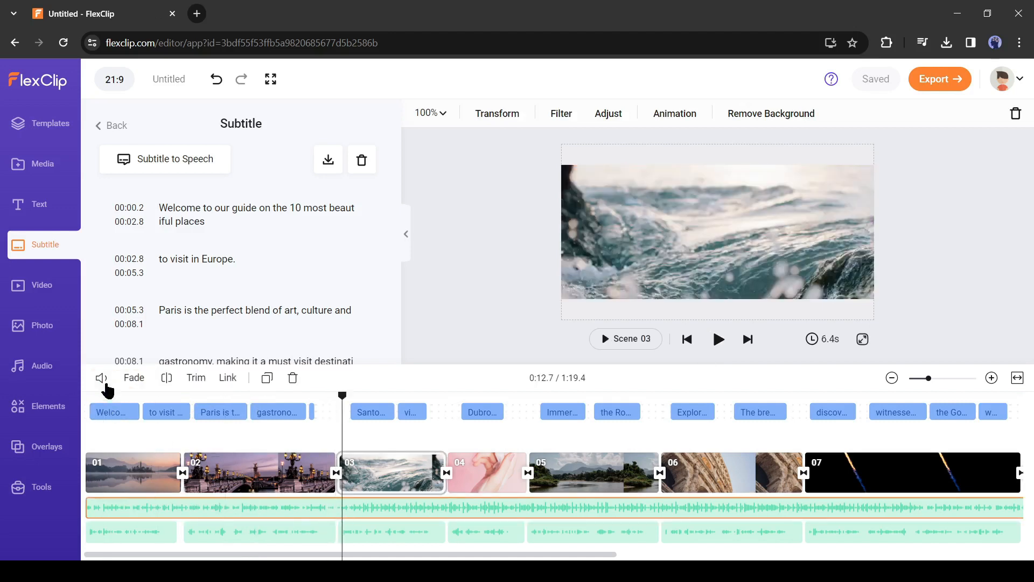
Play the video to check the yellow captions, then select scene 04's pink hand footage for replacement.
click(101, 377)
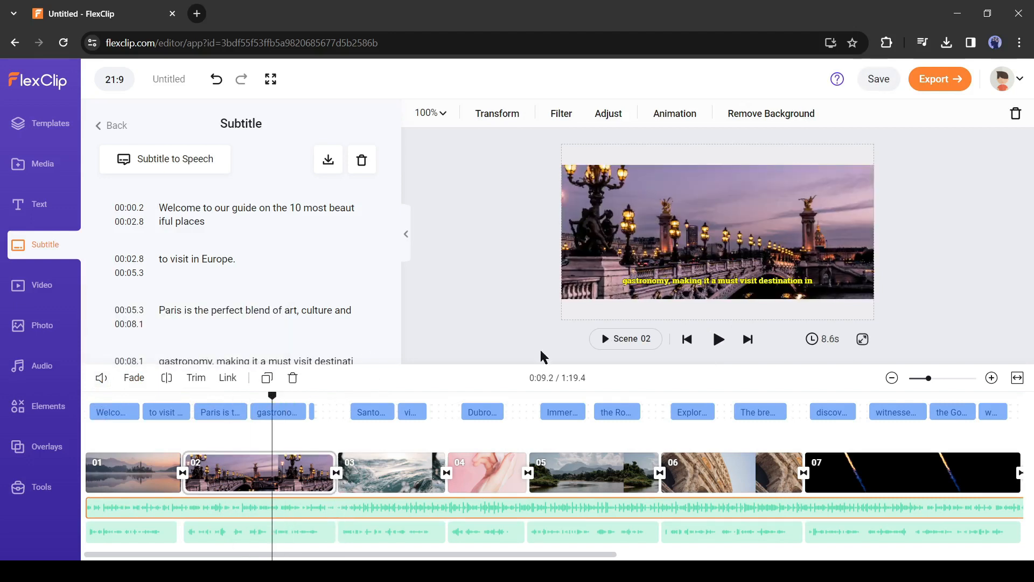
click(718, 338)
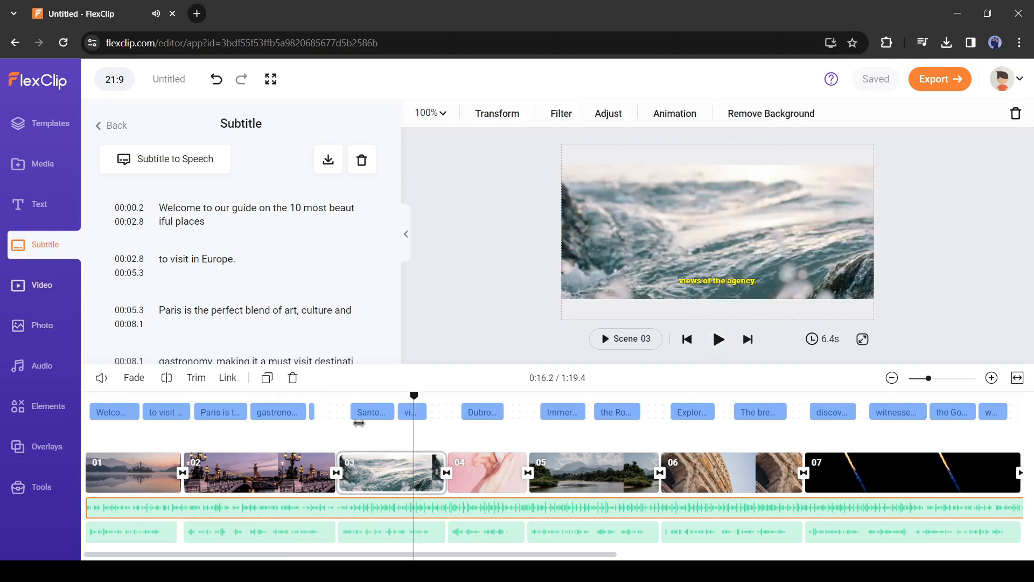
mouse_move(457, 406)
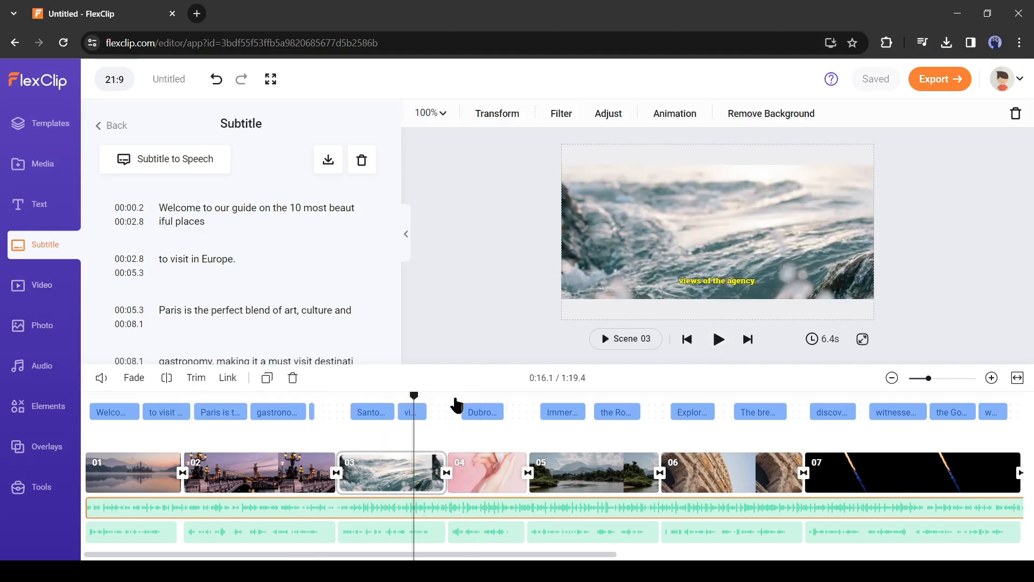
click(486, 473)
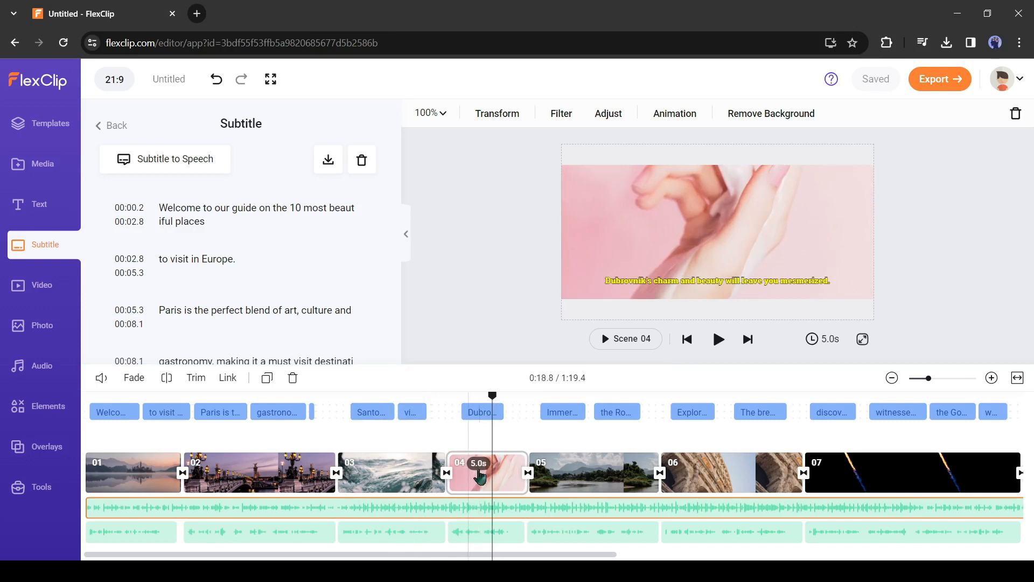
click(486, 475)
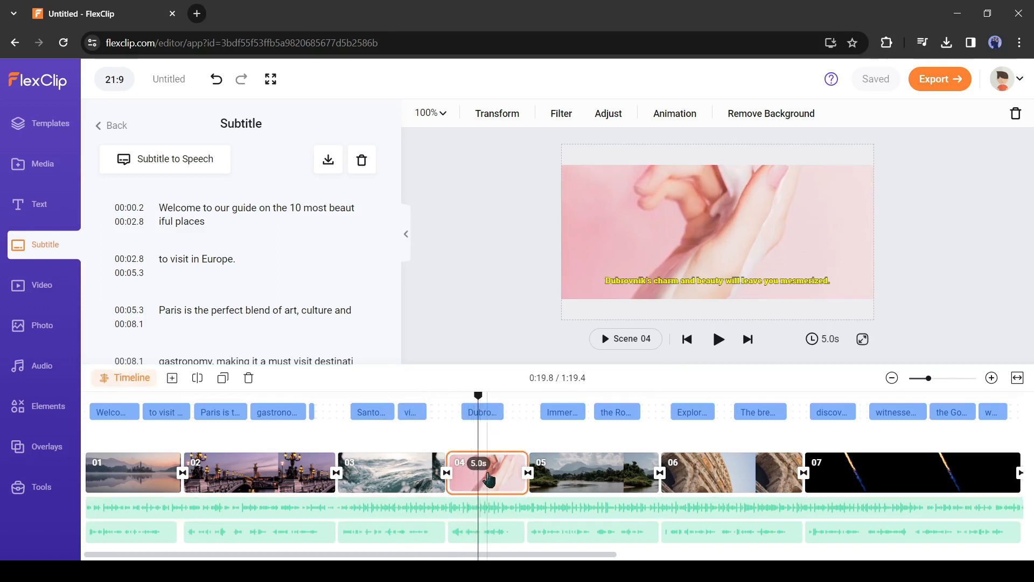
click(42, 285)
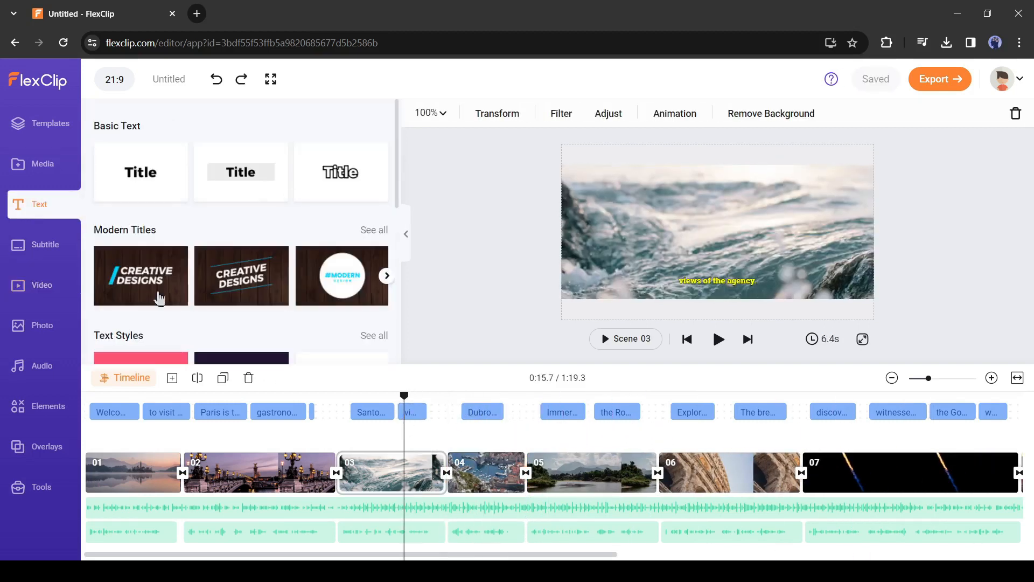
Browse the Photo, Elements and Overlays libraries, then export the video at 1080p.
click(42, 325)
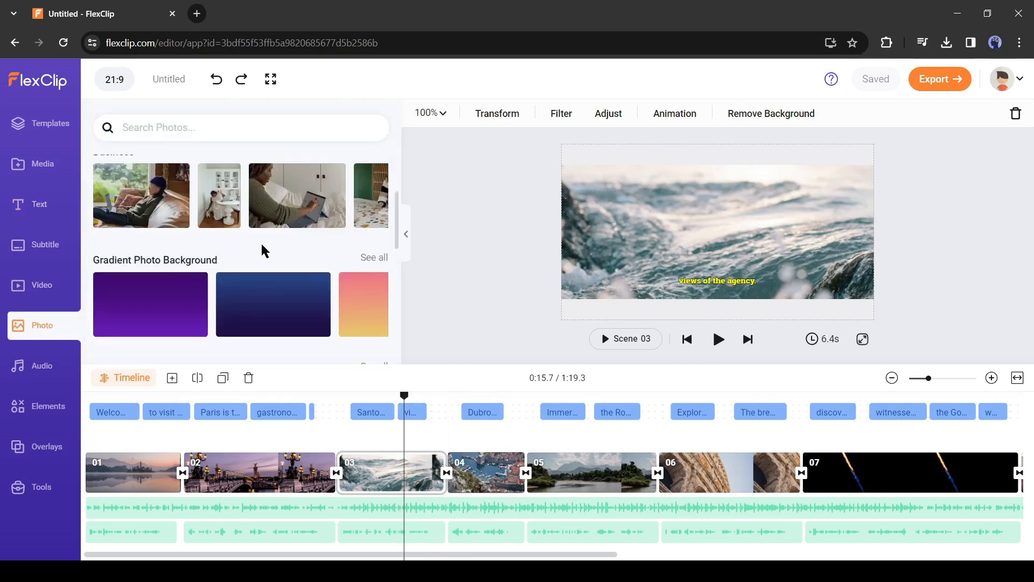
click(48, 405)
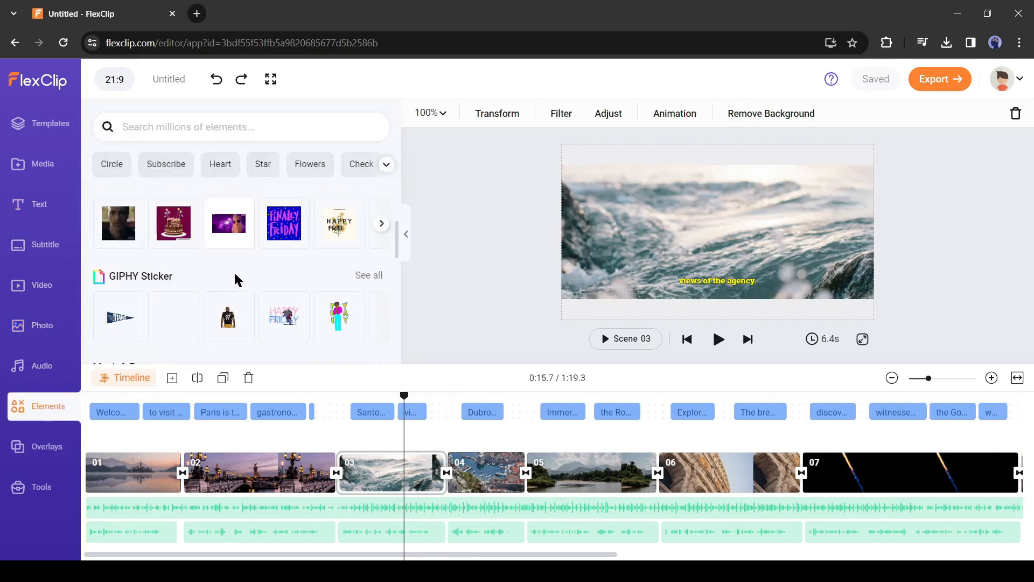
click(46, 446)
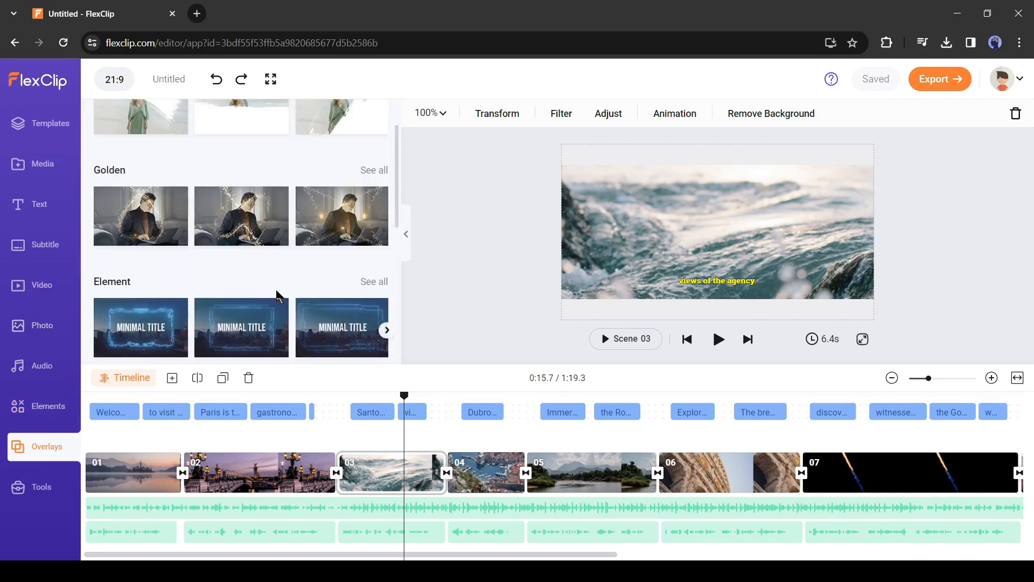
scroll(down, 3)
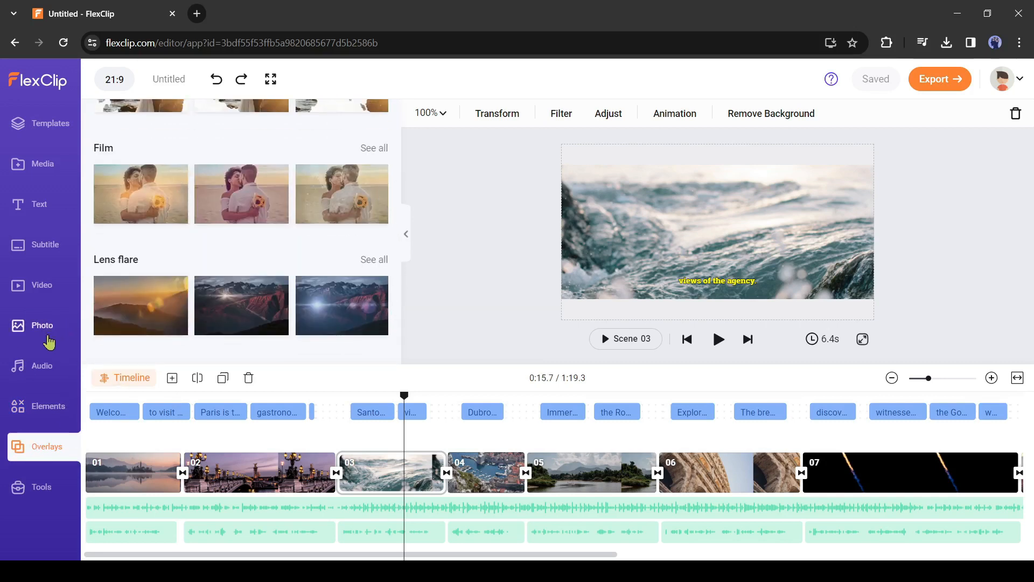
click(41, 285)
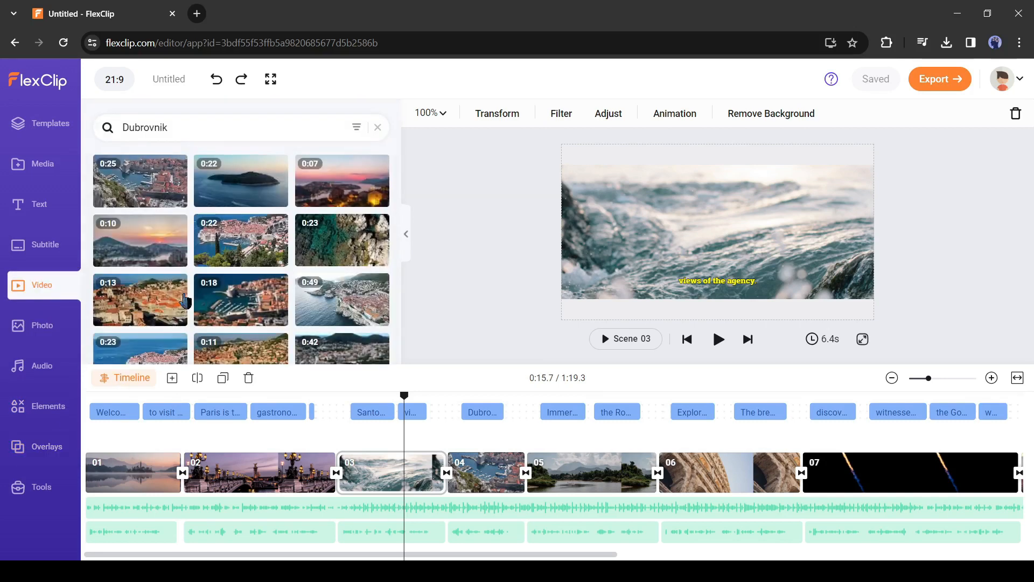
click(939, 79)
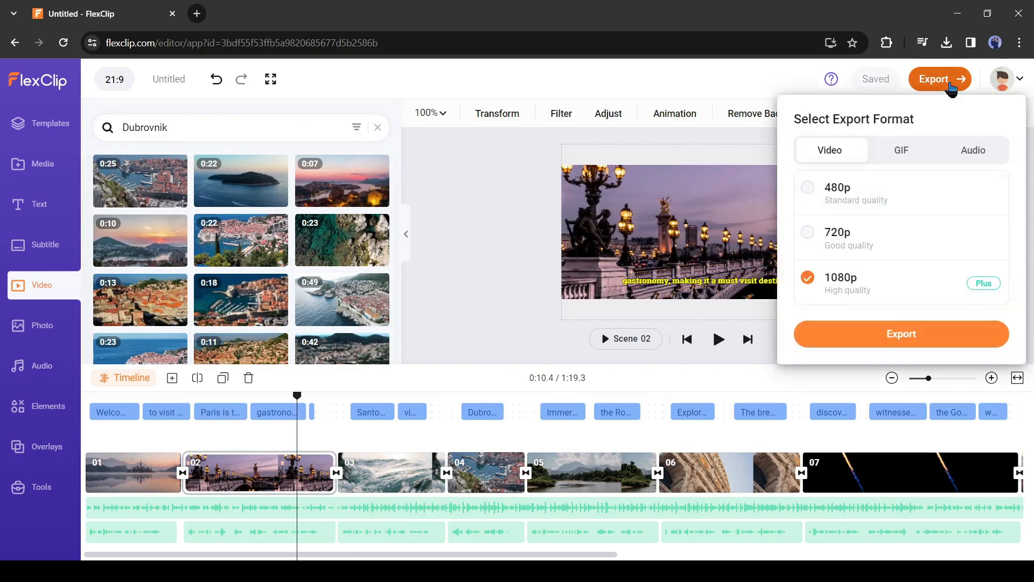
click(901, 333)
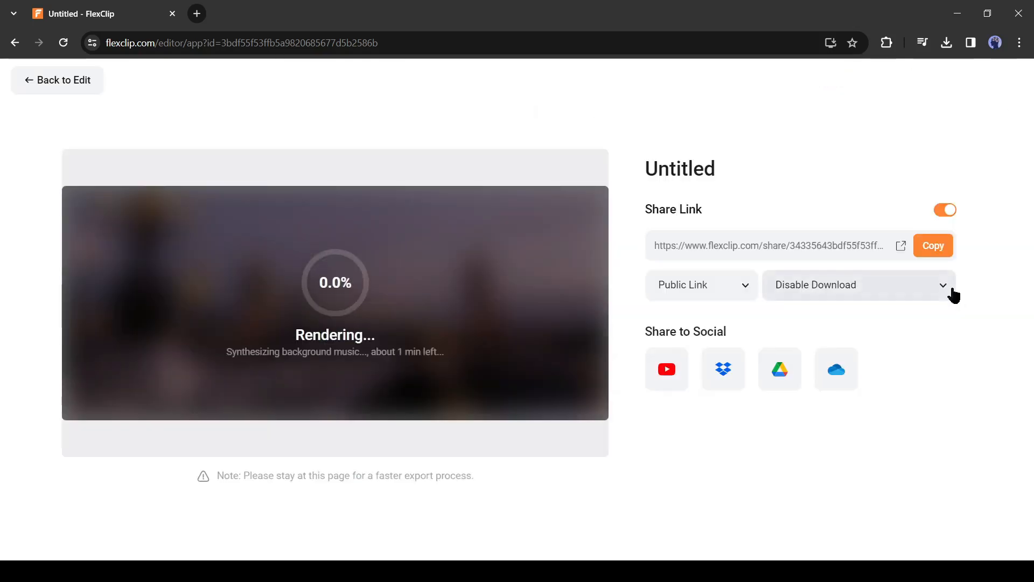